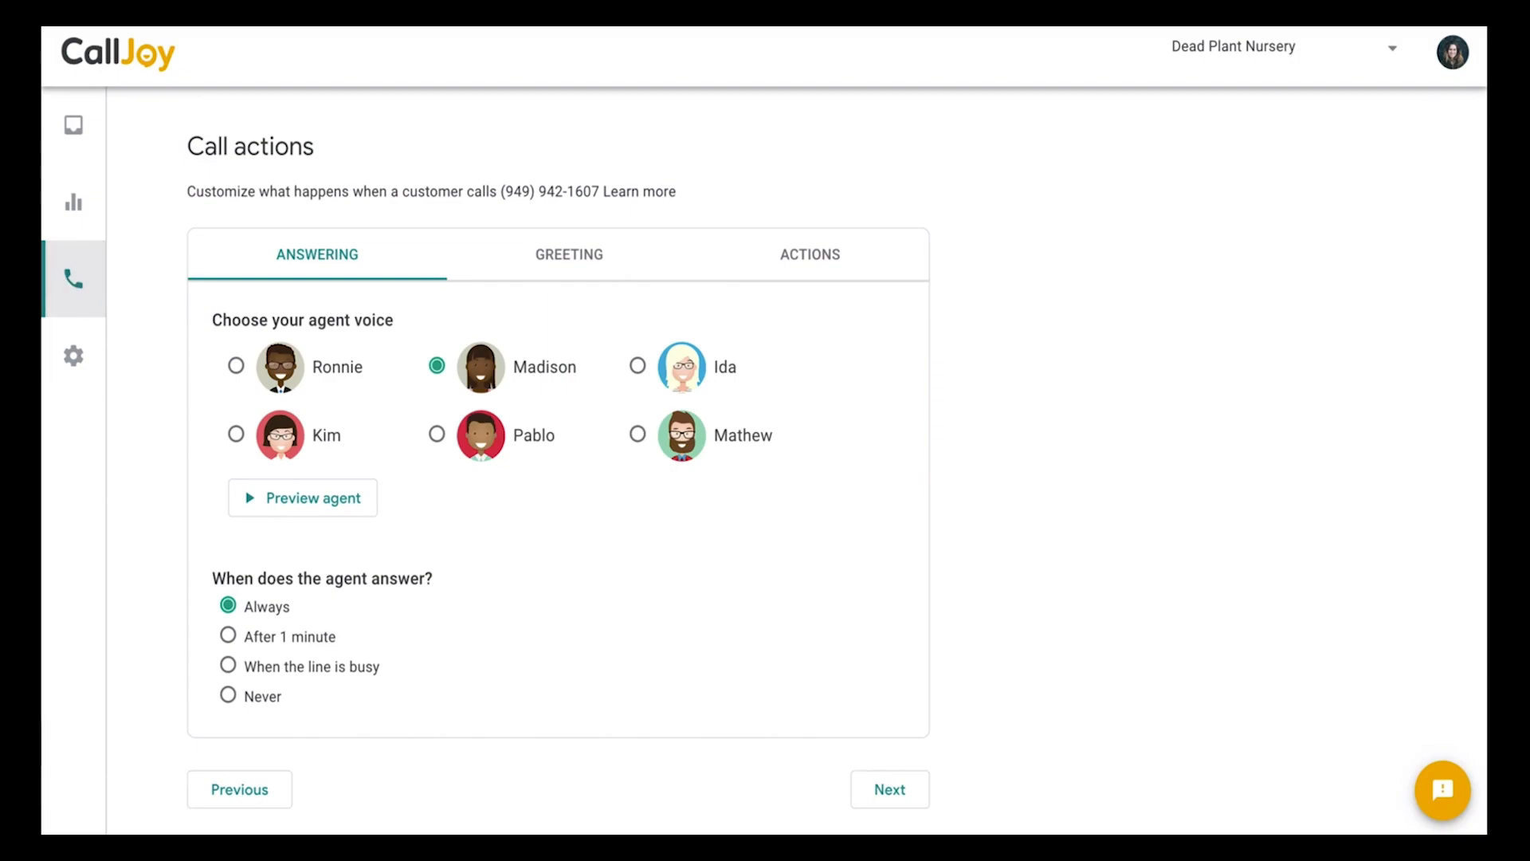
pyautogui.moveTo(160, 422)
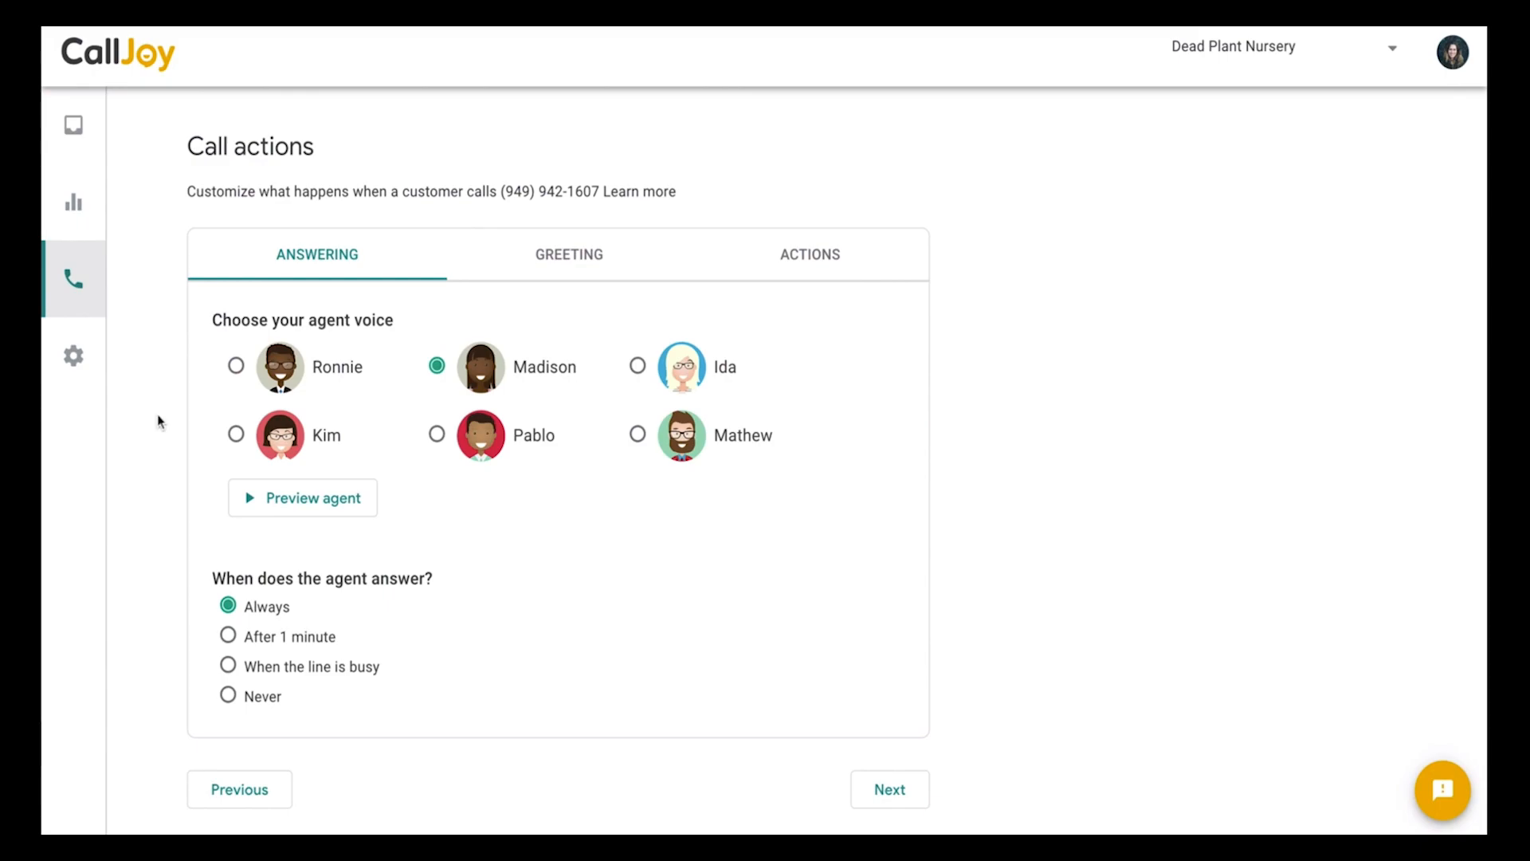
pyautogui.moveTo(775, 296)
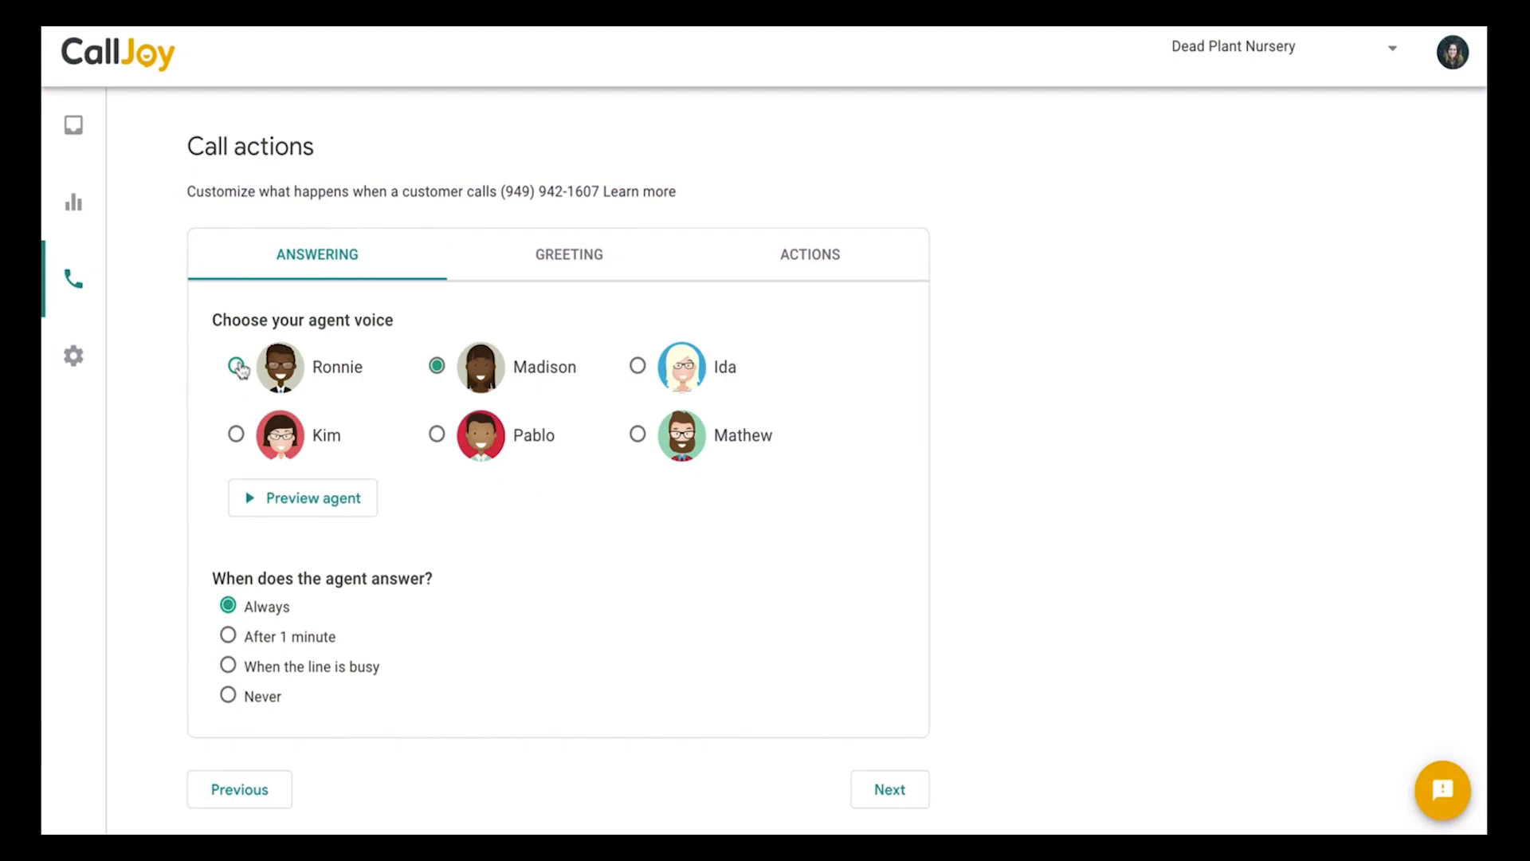
# Try the Ronnie agent voice, then switch back to Madison.
pyautogui.click(236, 366)
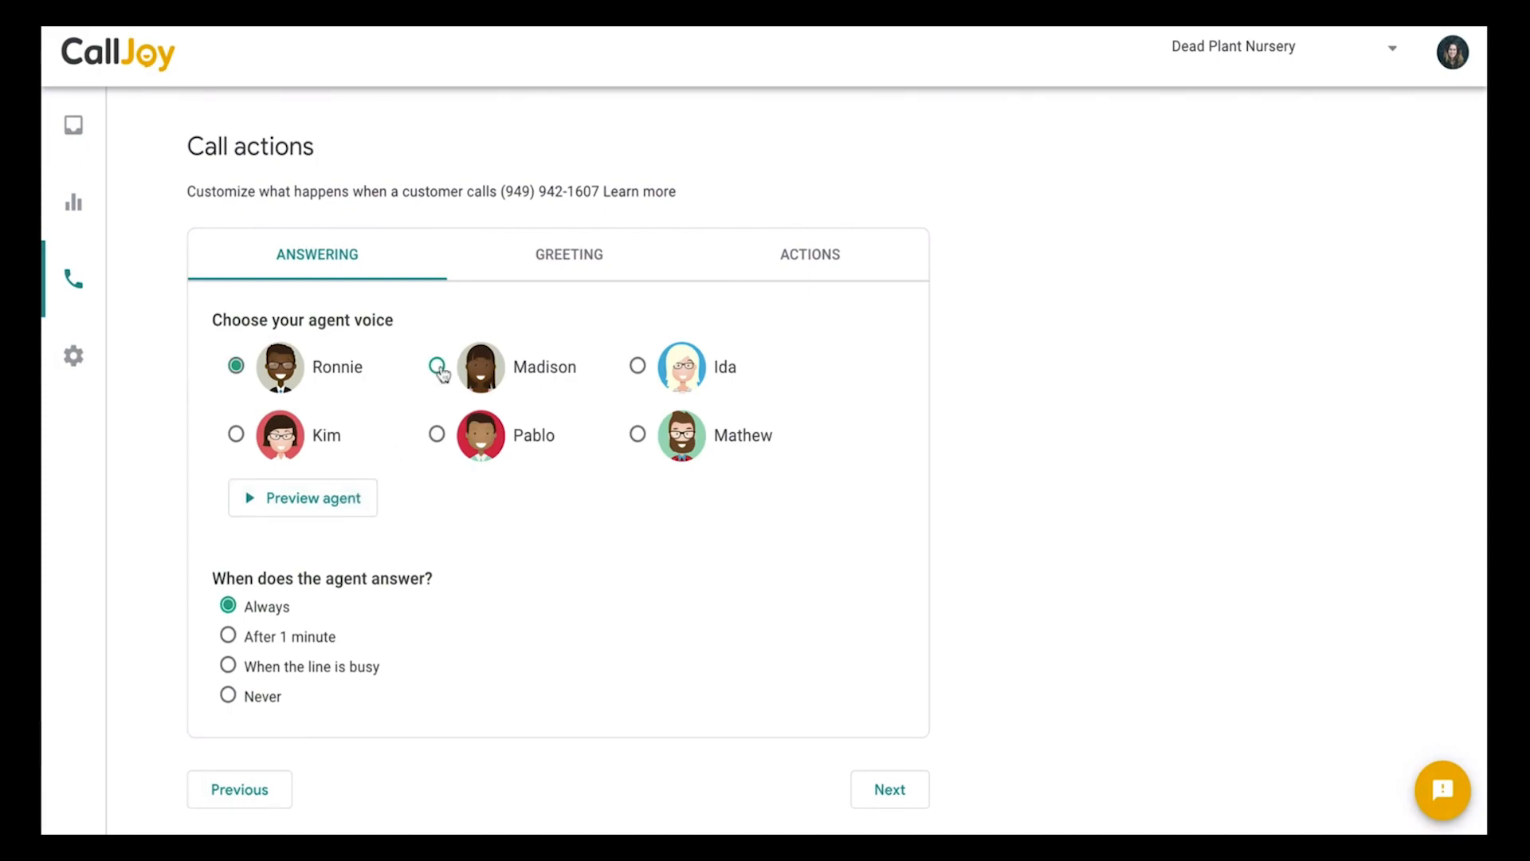
pyautogui.click(436, 366)
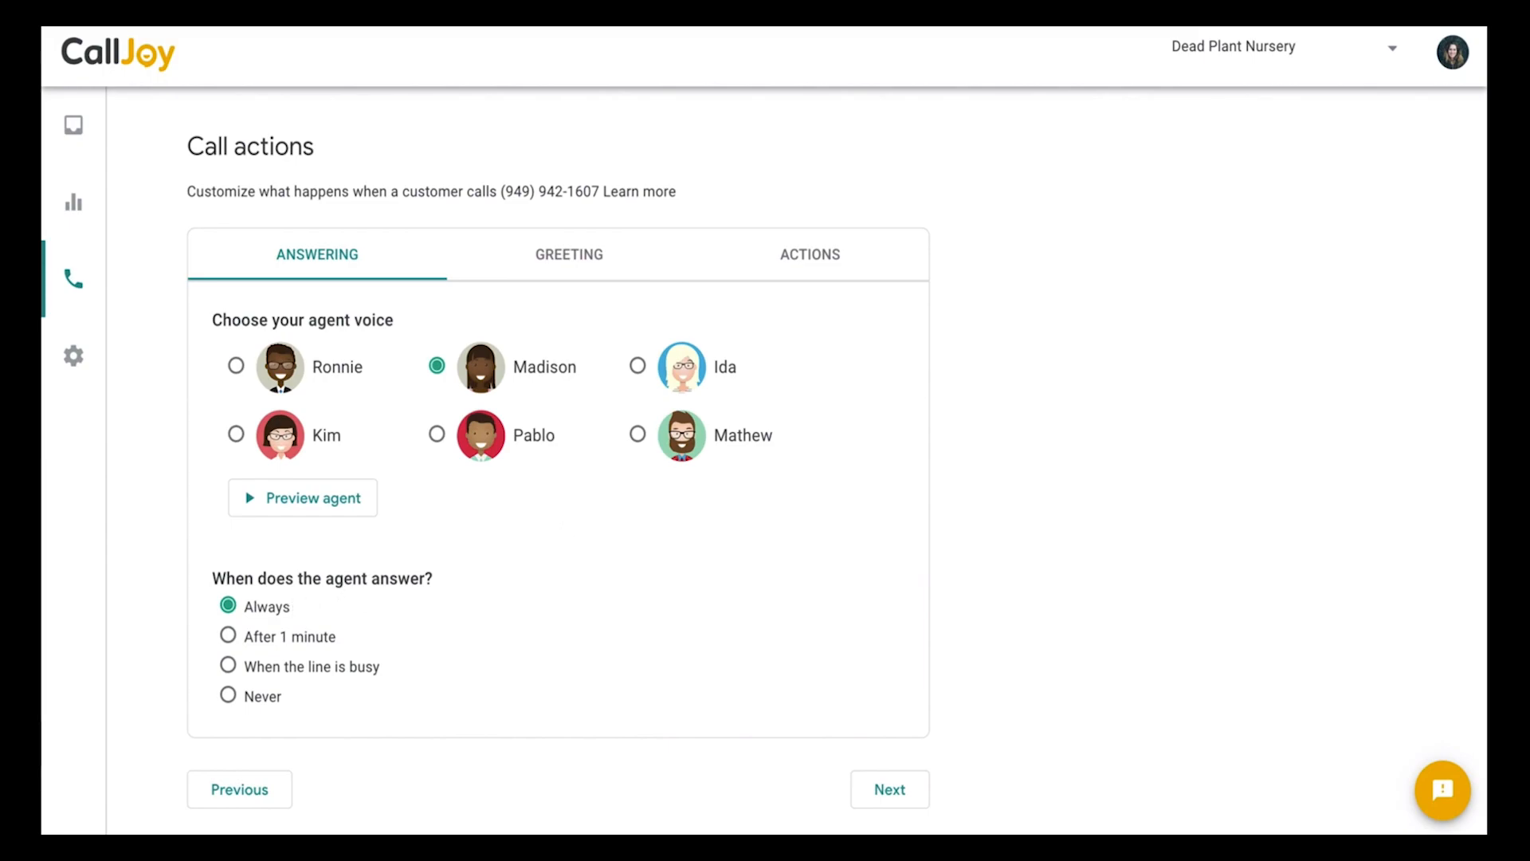
pyautogui.moveTo(425, 595)
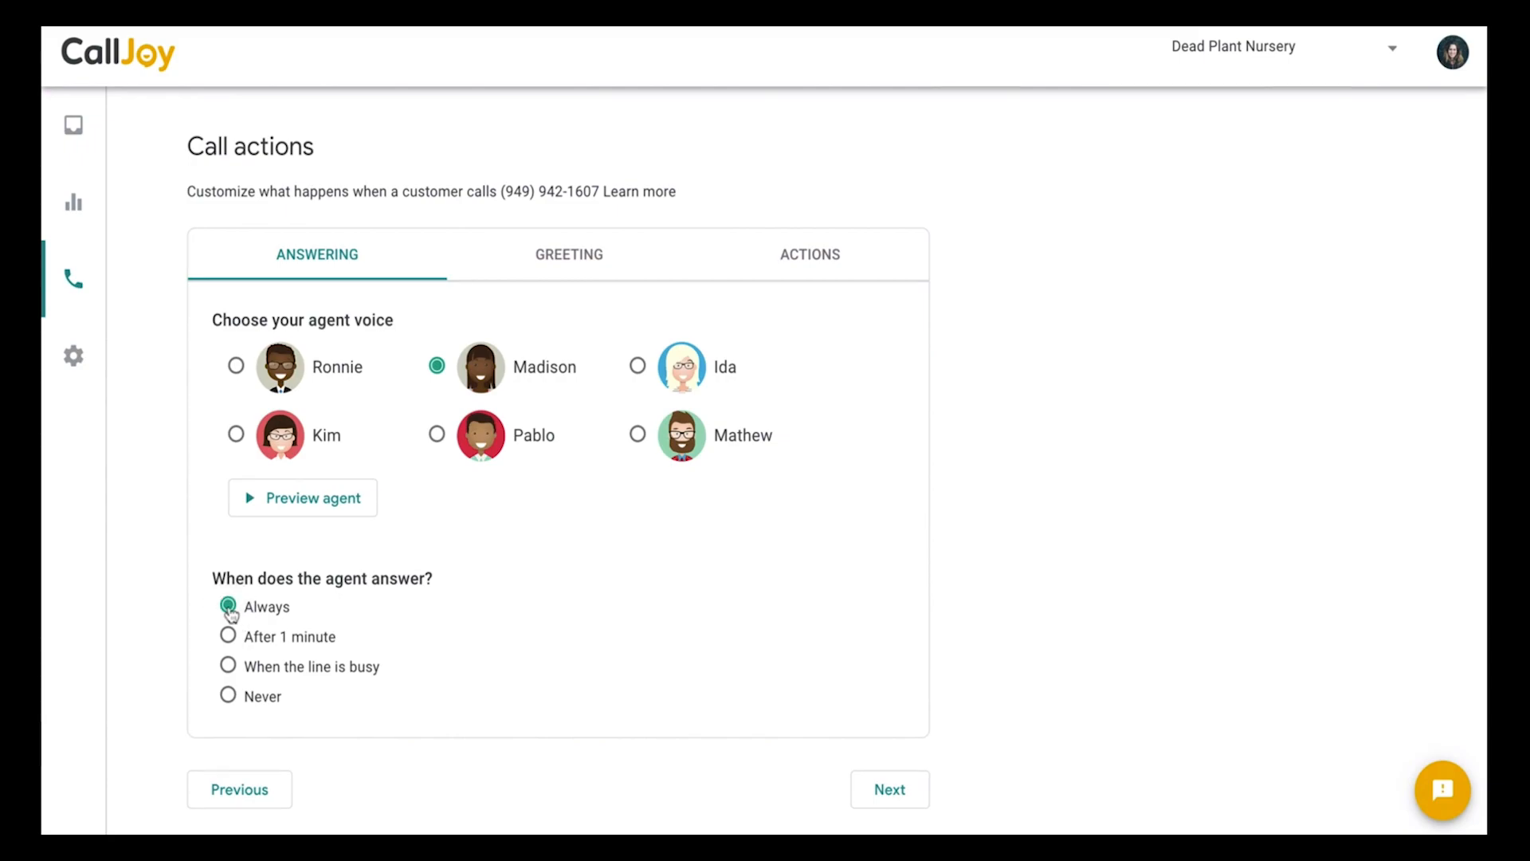
pyautogui.moveTo(597, 445)
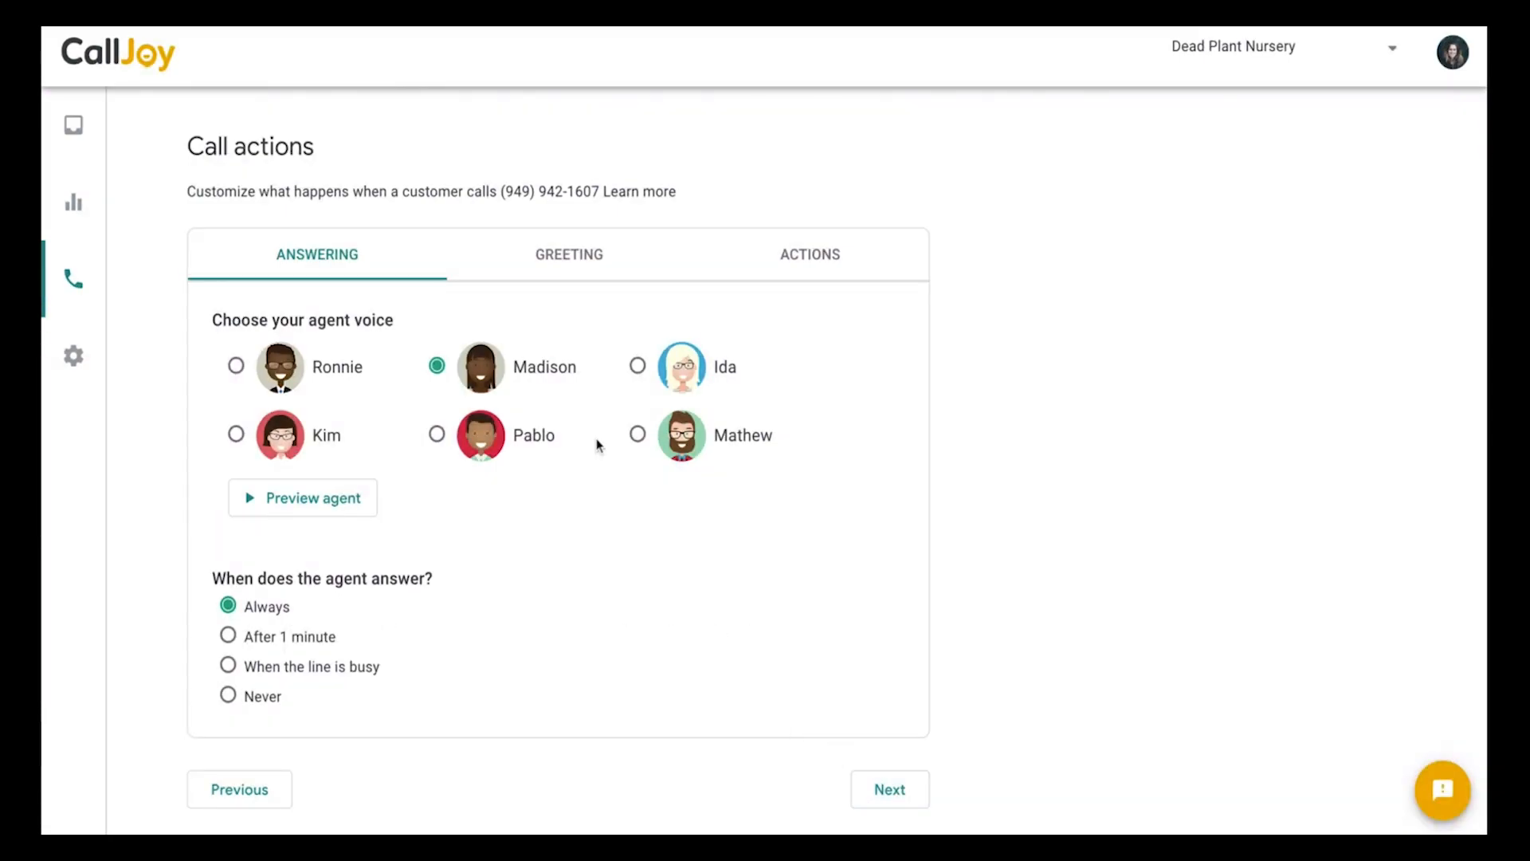
pyautogui.click(569, 254)
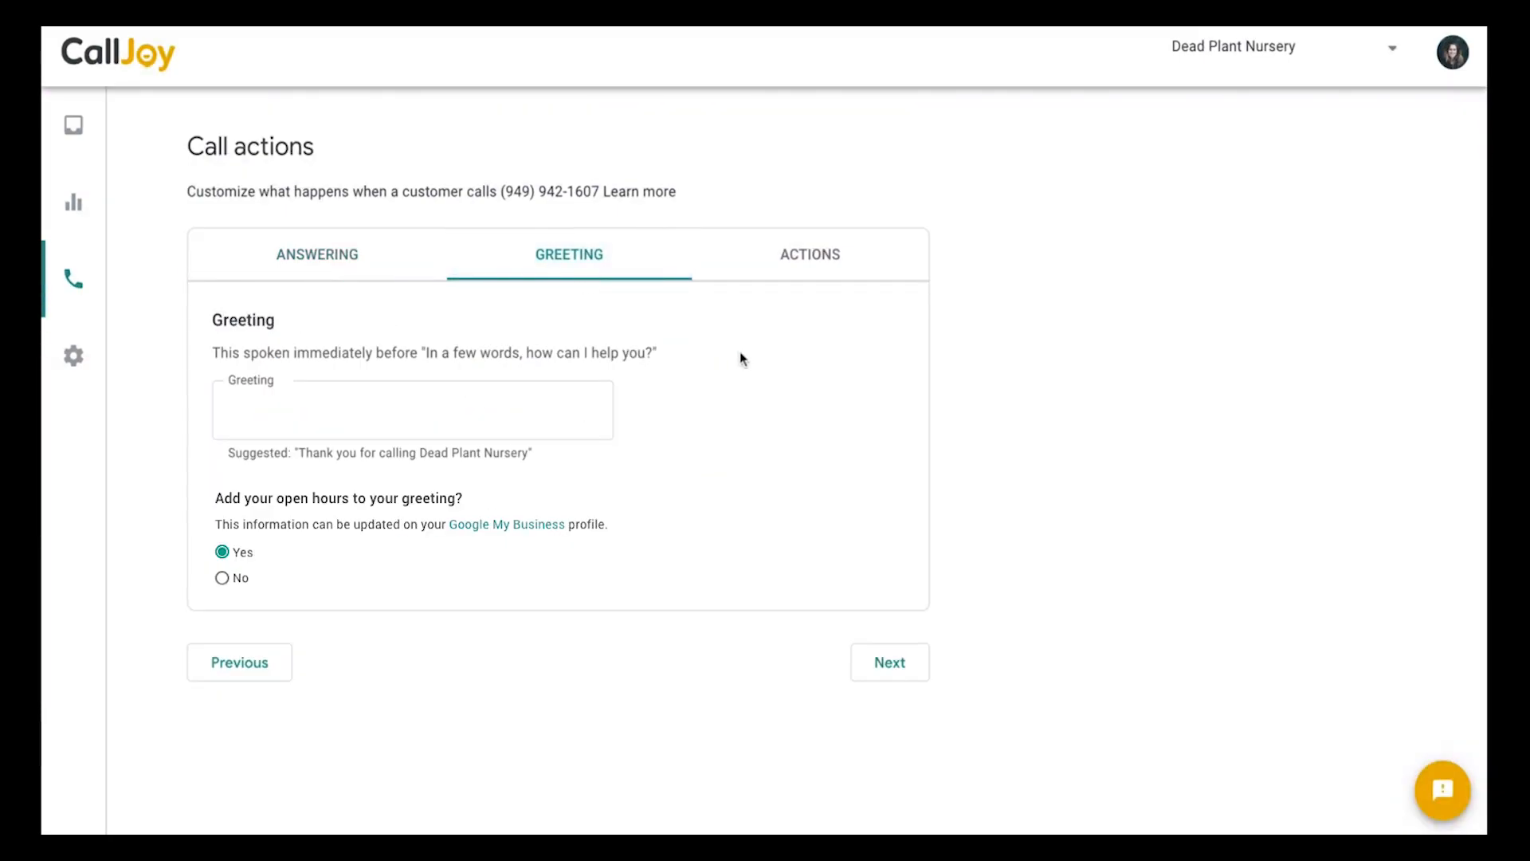
# Write a greeting thanking callers for calling Dead Plant Nursery and announcing the 20% off sale.
pyautogui.click(411, 409)
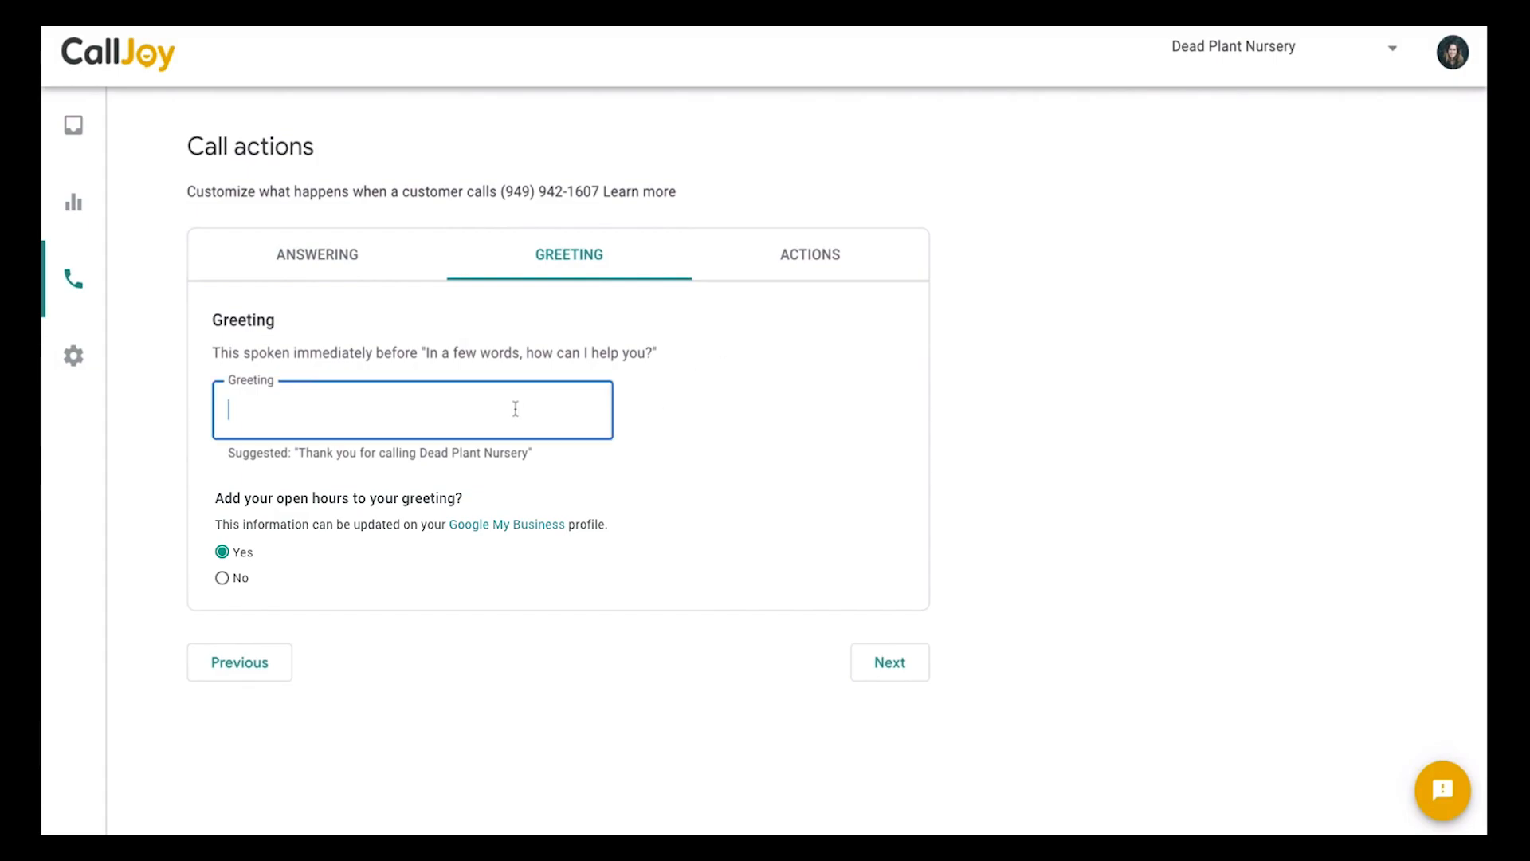
pyautogui.write('Thank')
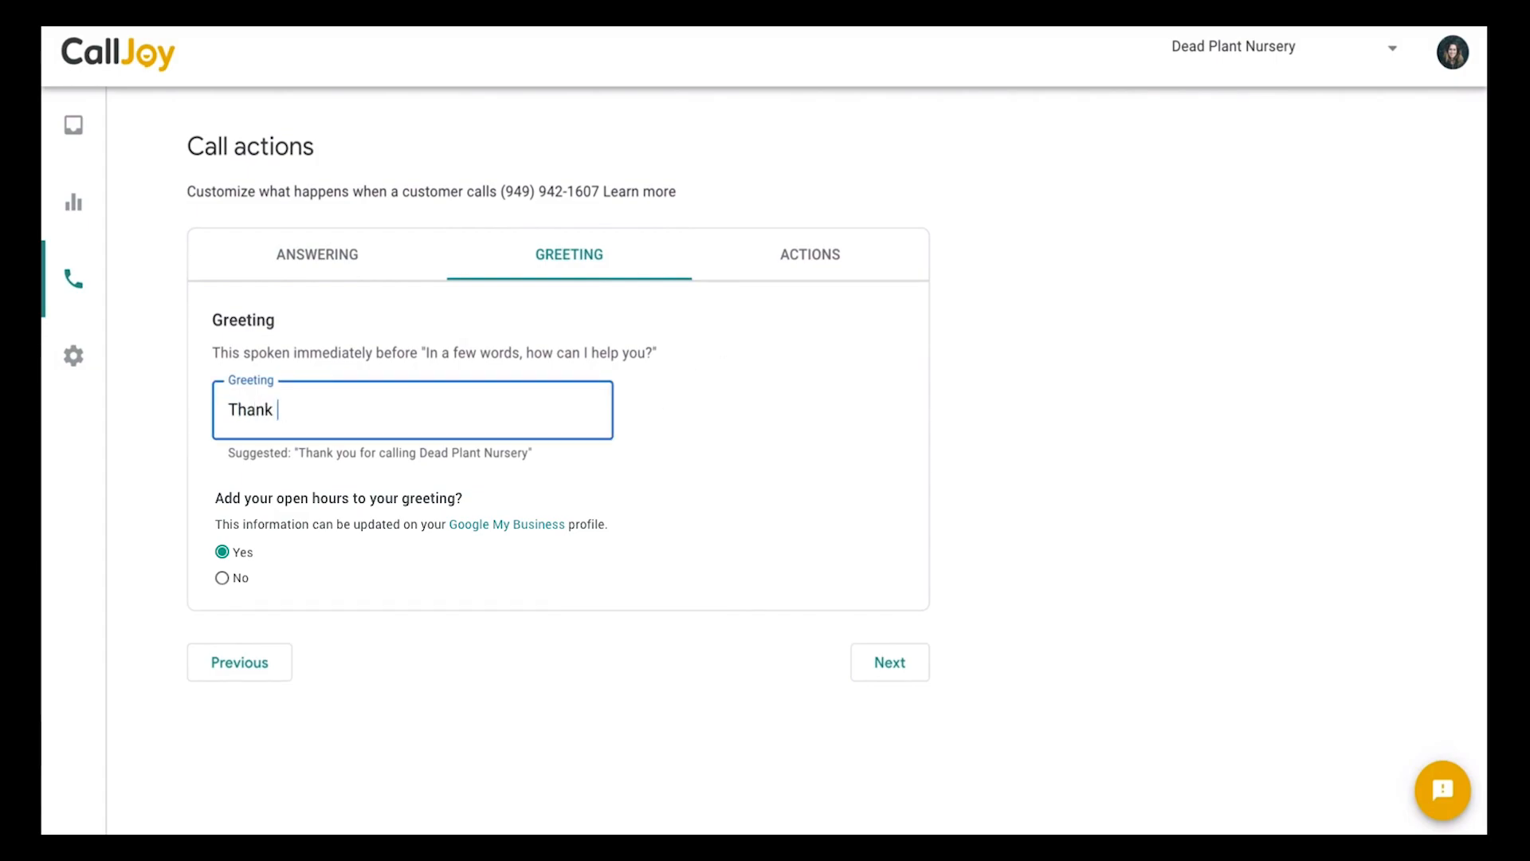
pyautogui.write('you for calling De')
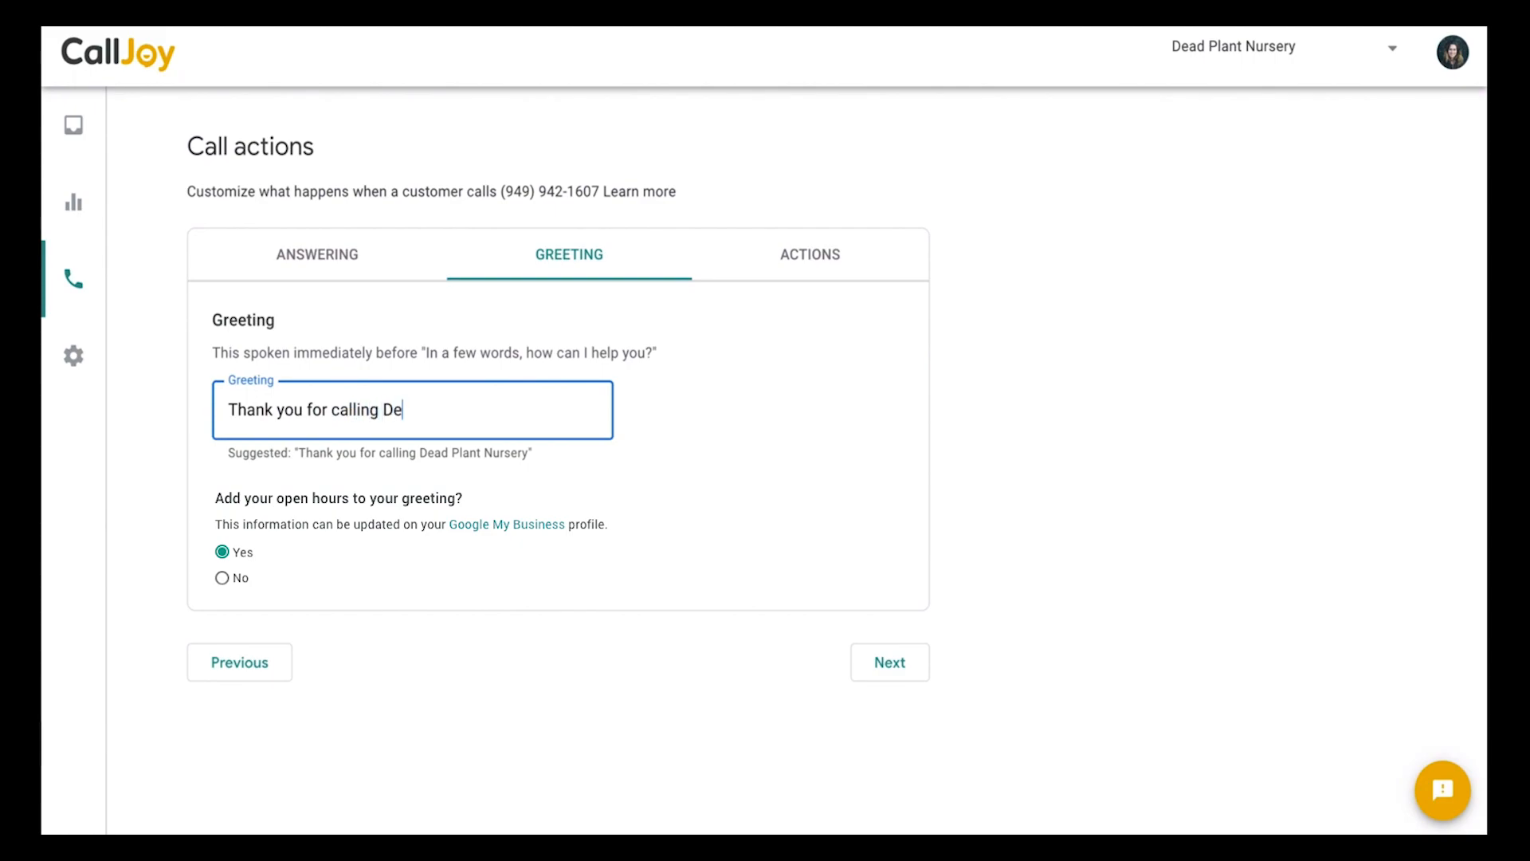
pyautogui.write('ad Plant Nurser')
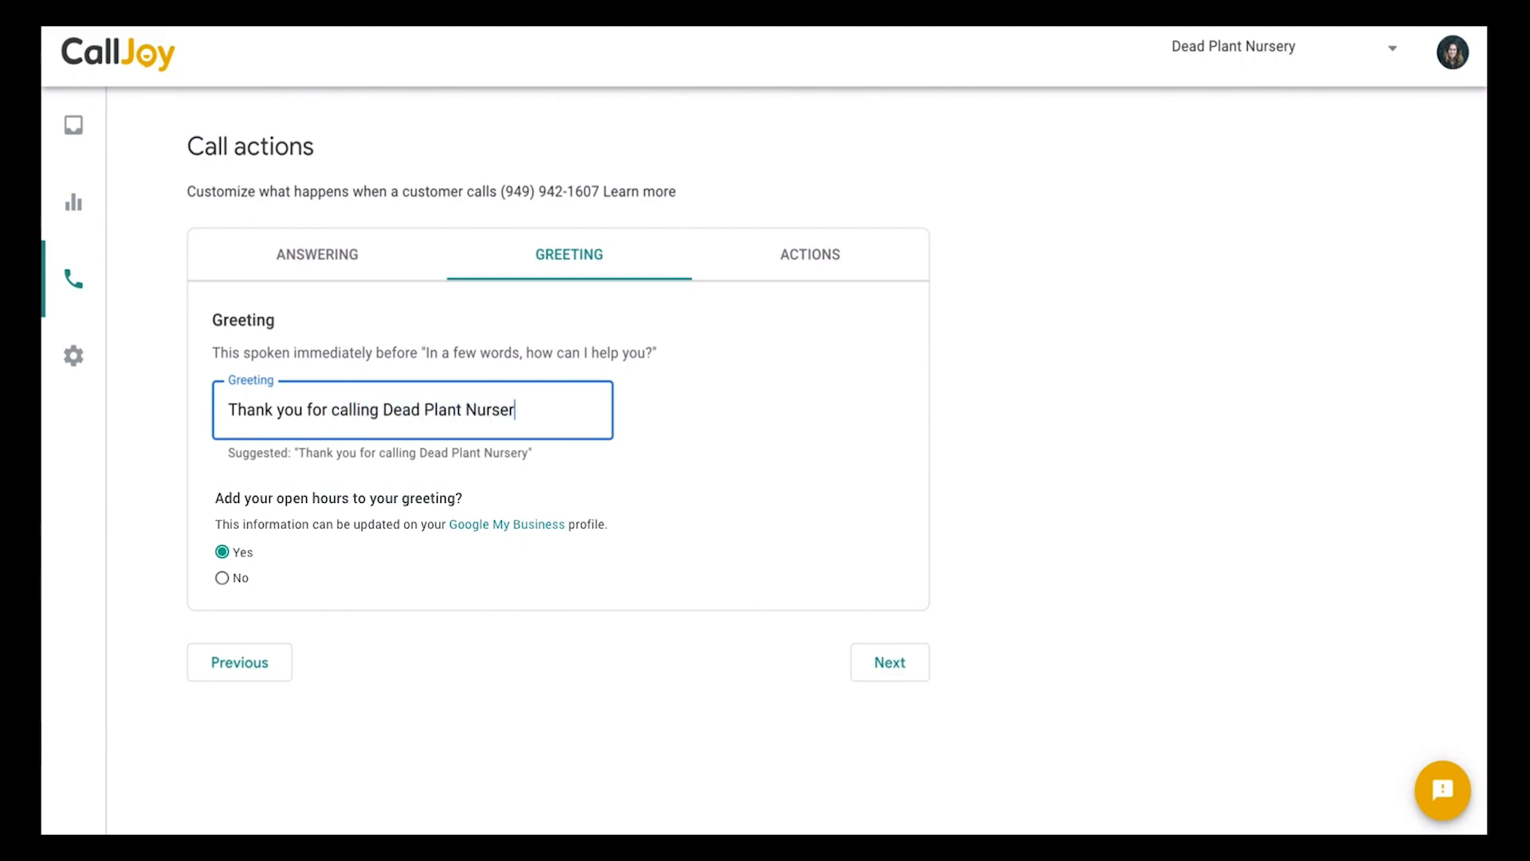
pyautogui.write('y!')
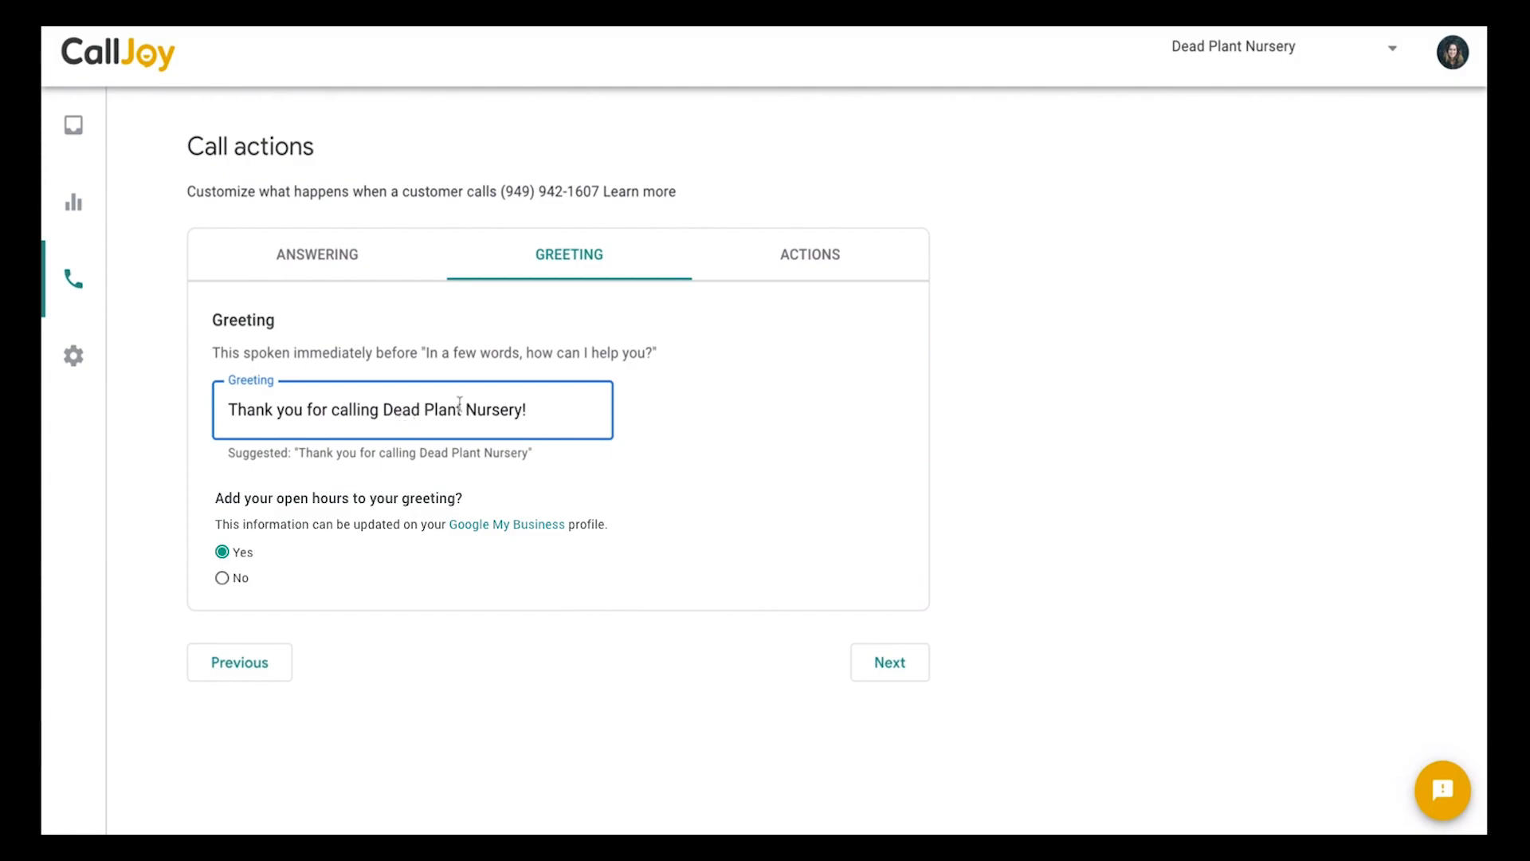
pyautogui.moveTo(566, 408)
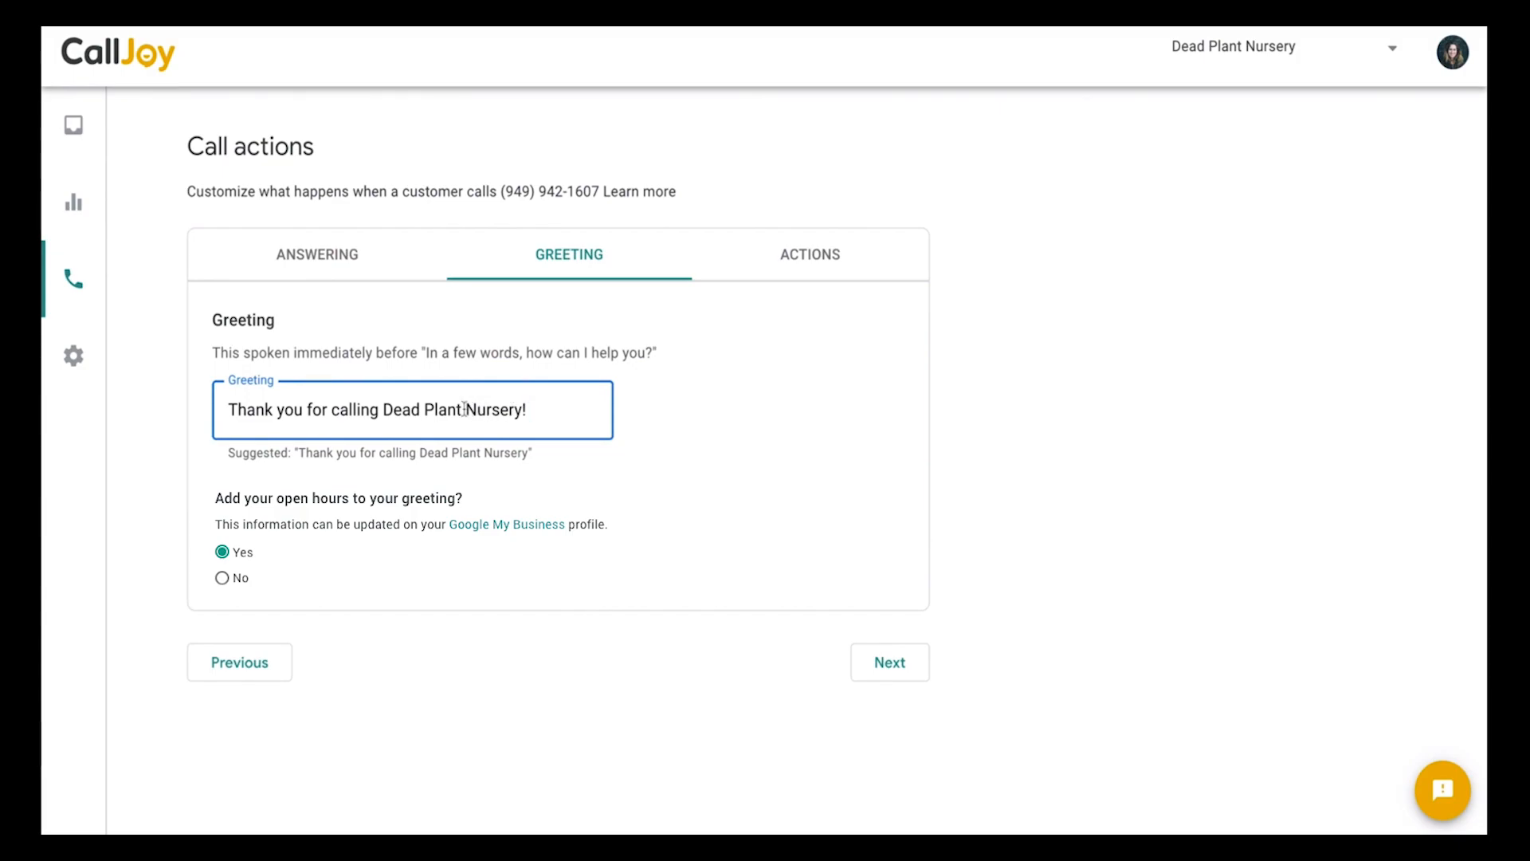
pyautogui.write('Did you know')
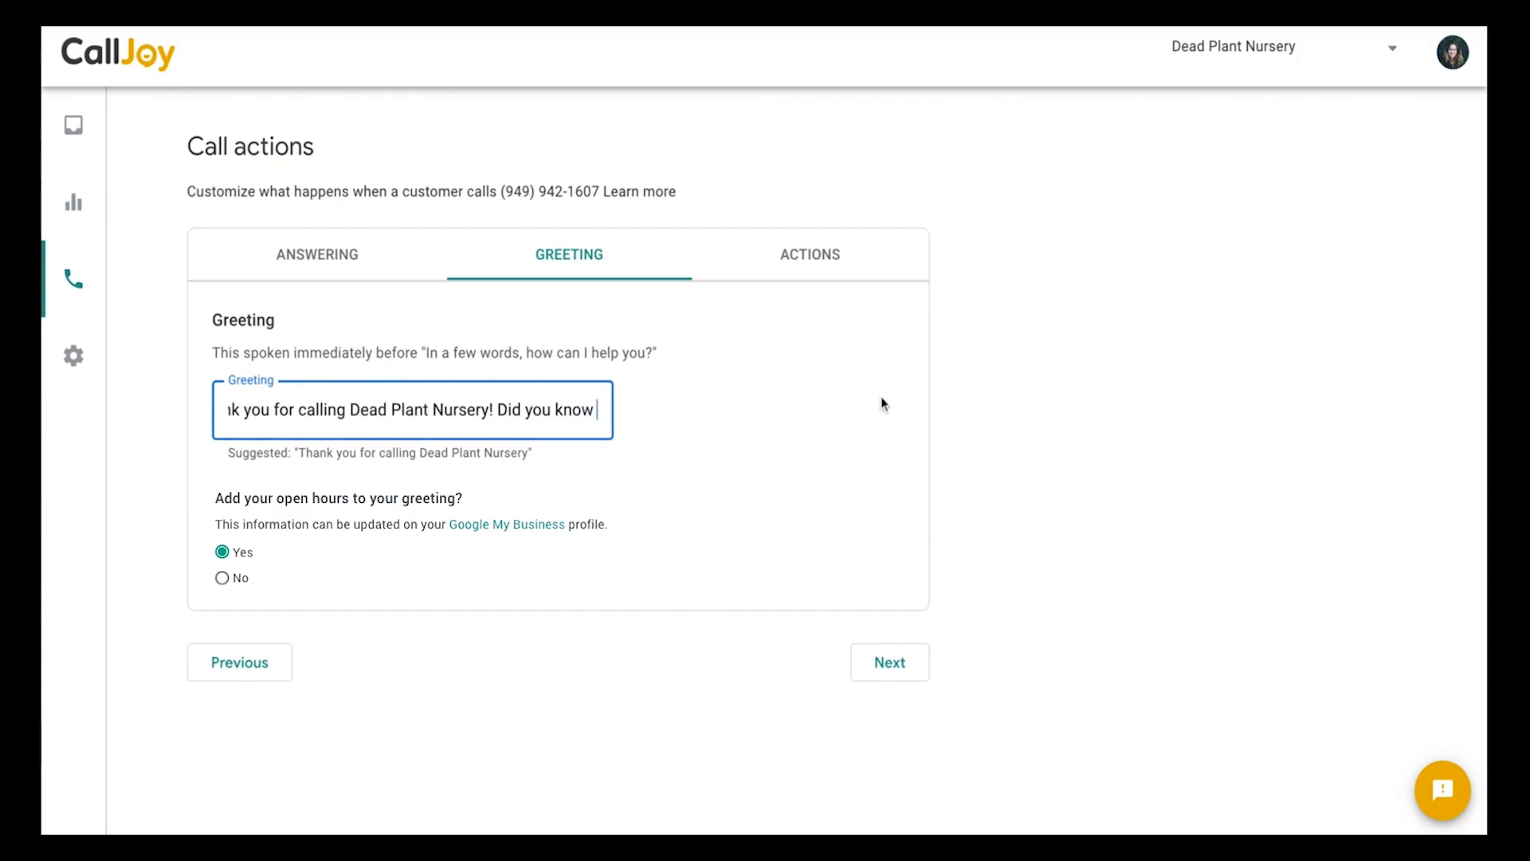
pyautogui.write('we have 20% of')
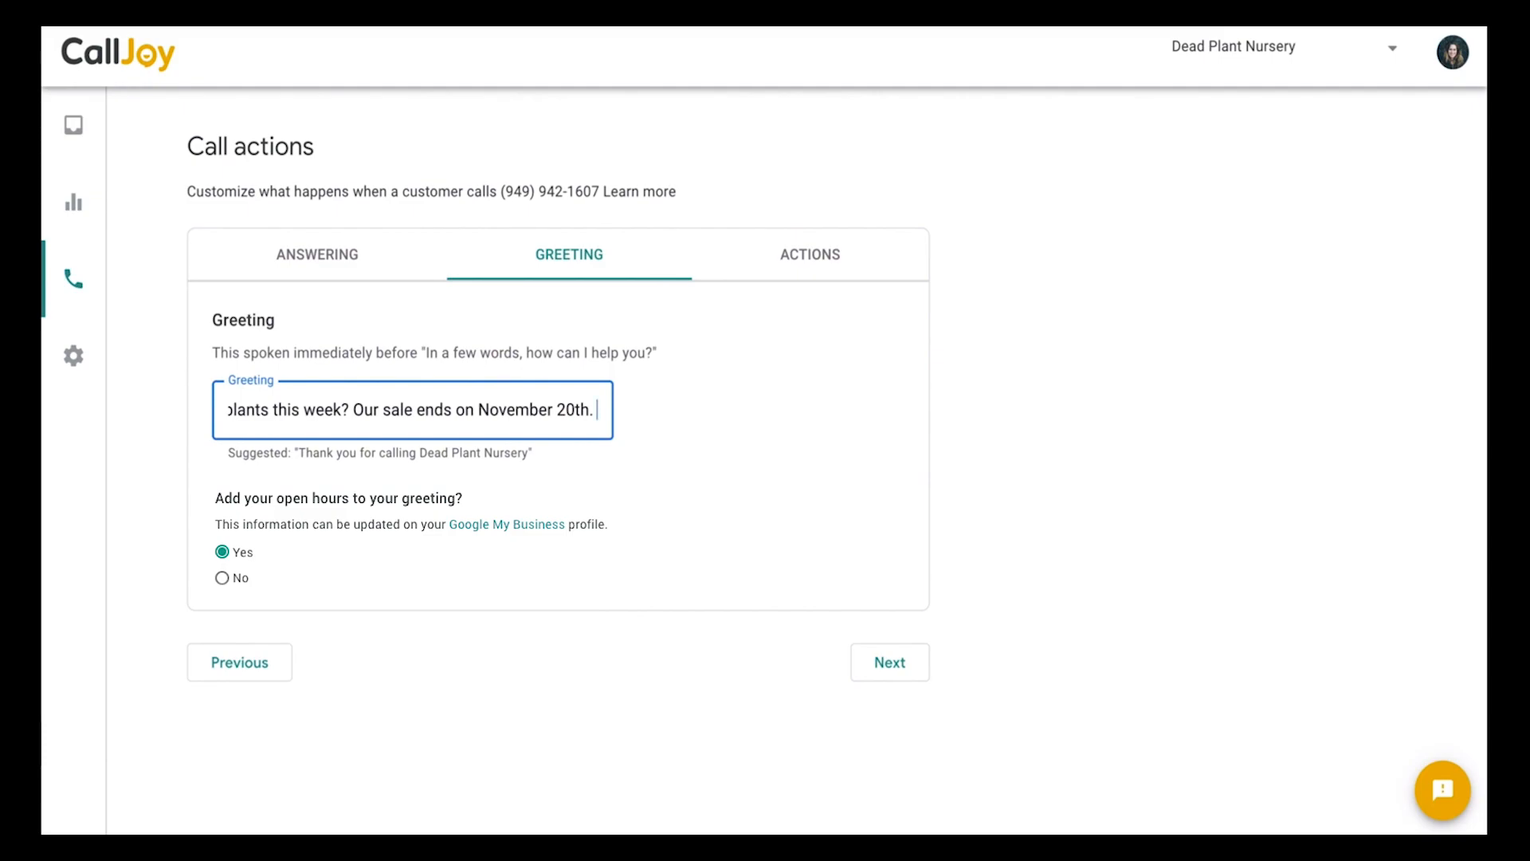
pyautogui.moveTo(731, 387)
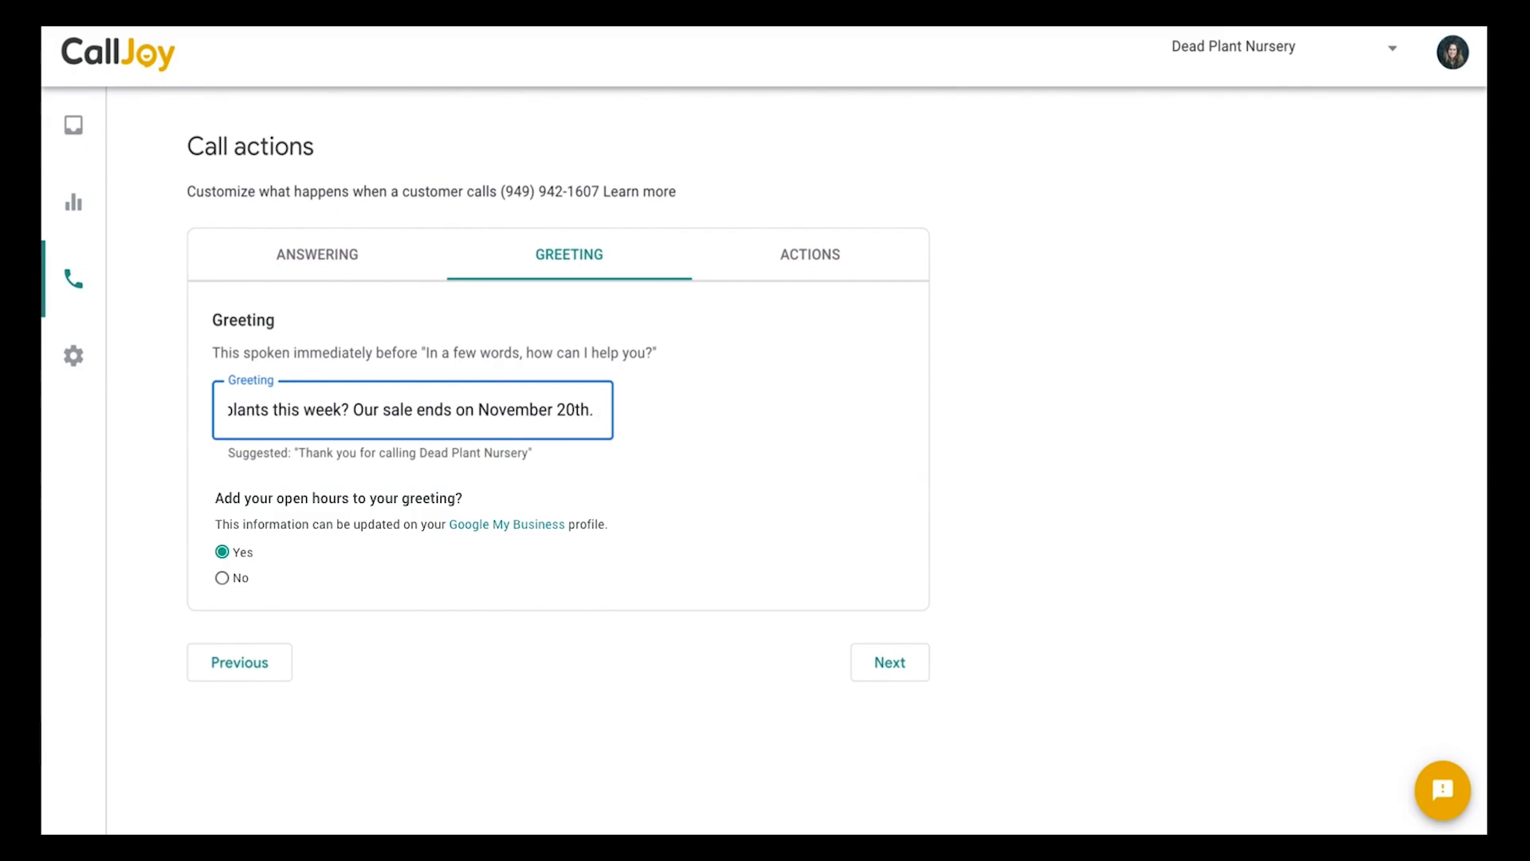
# Open the call actions list showing Operator routing and the request types.
pyautogui.click(809, 255)
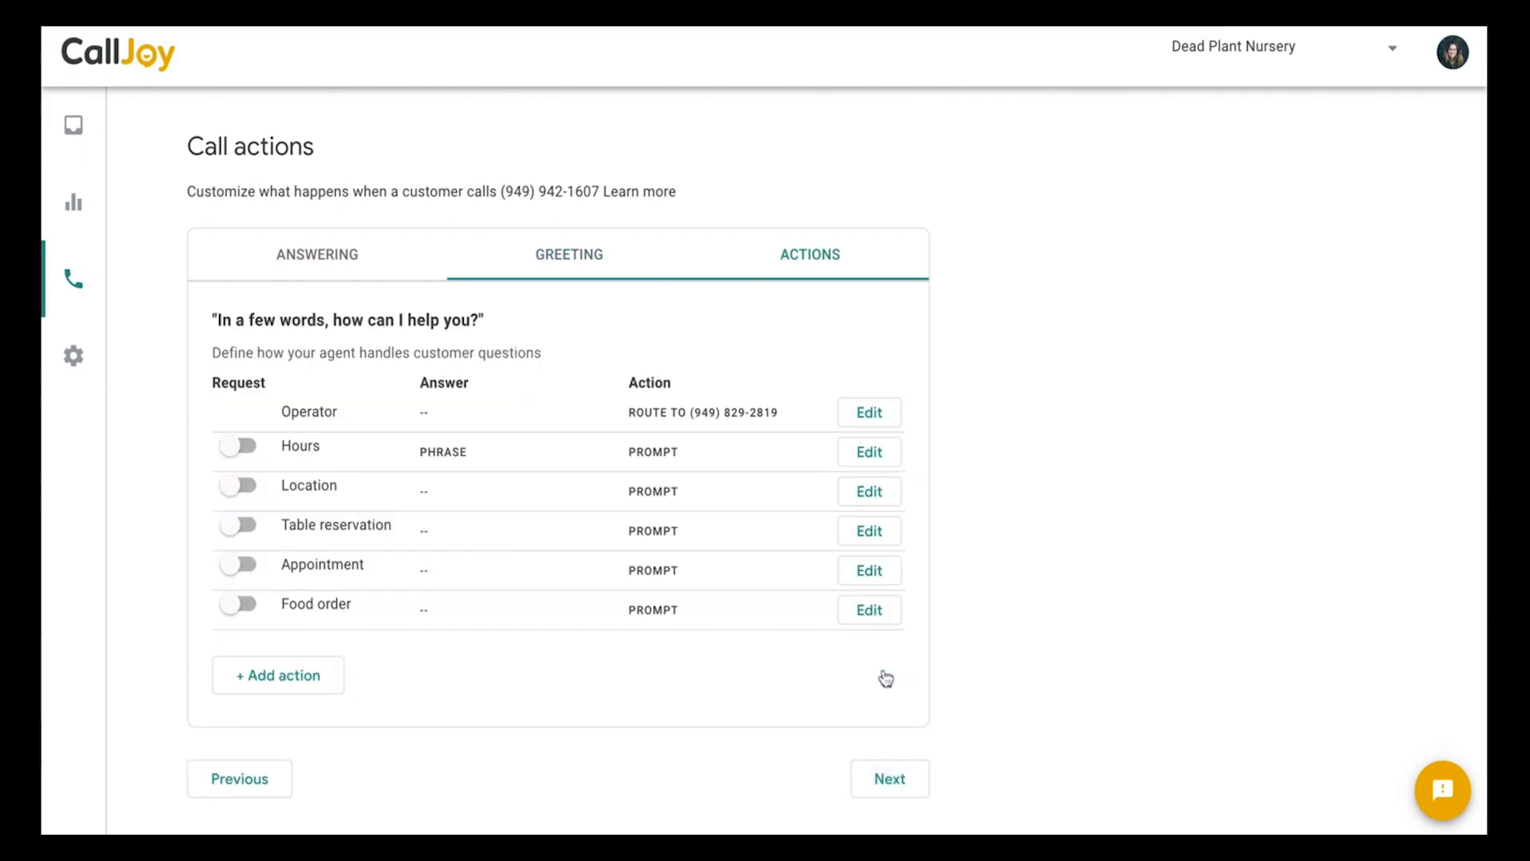
pyautogui.click(809, 253)
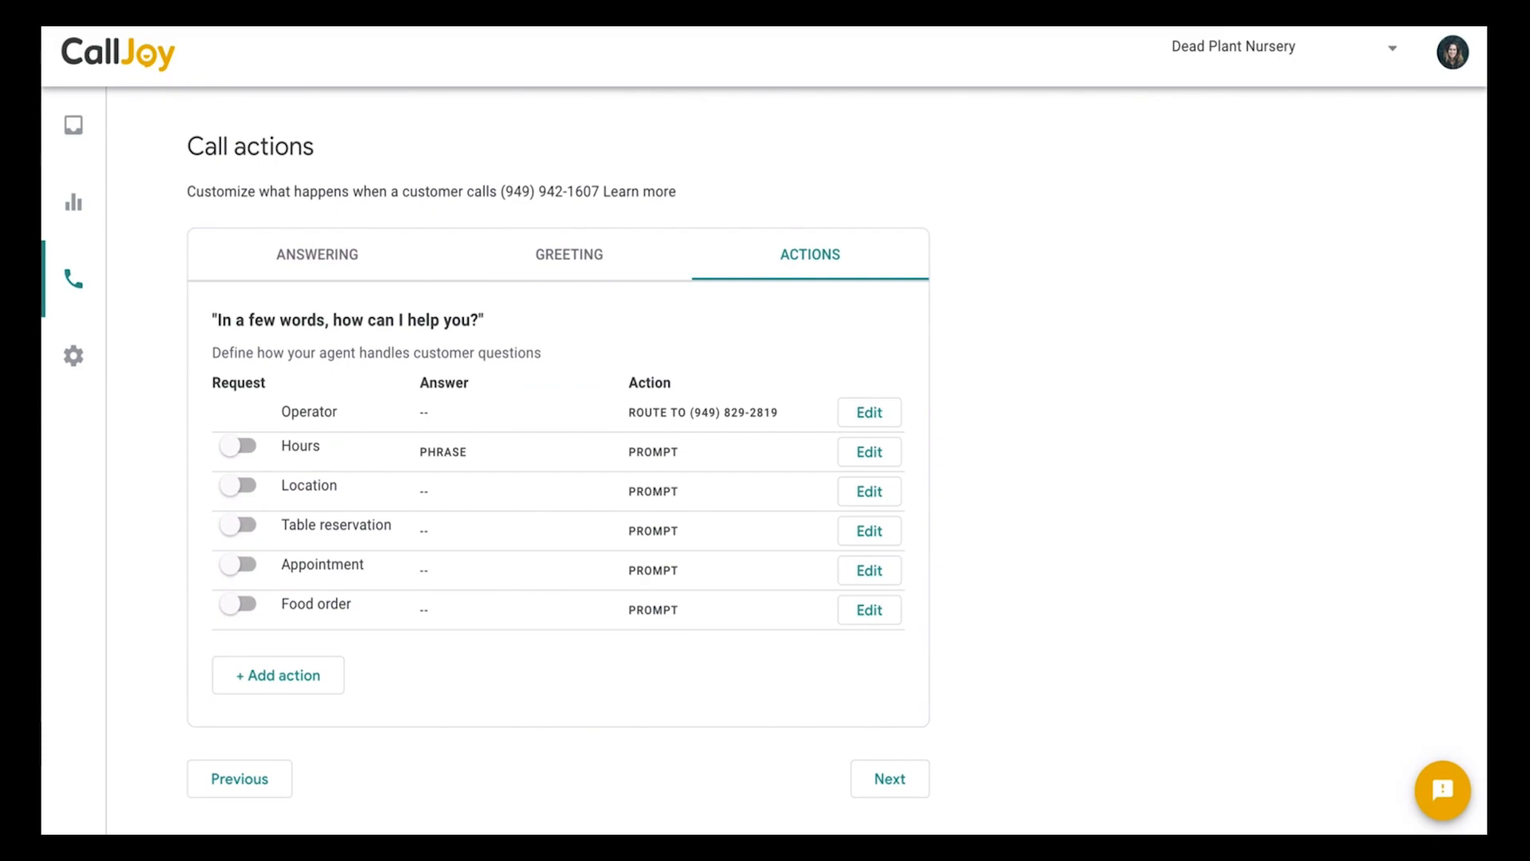
pyautogui.moveTo(1109, 491)
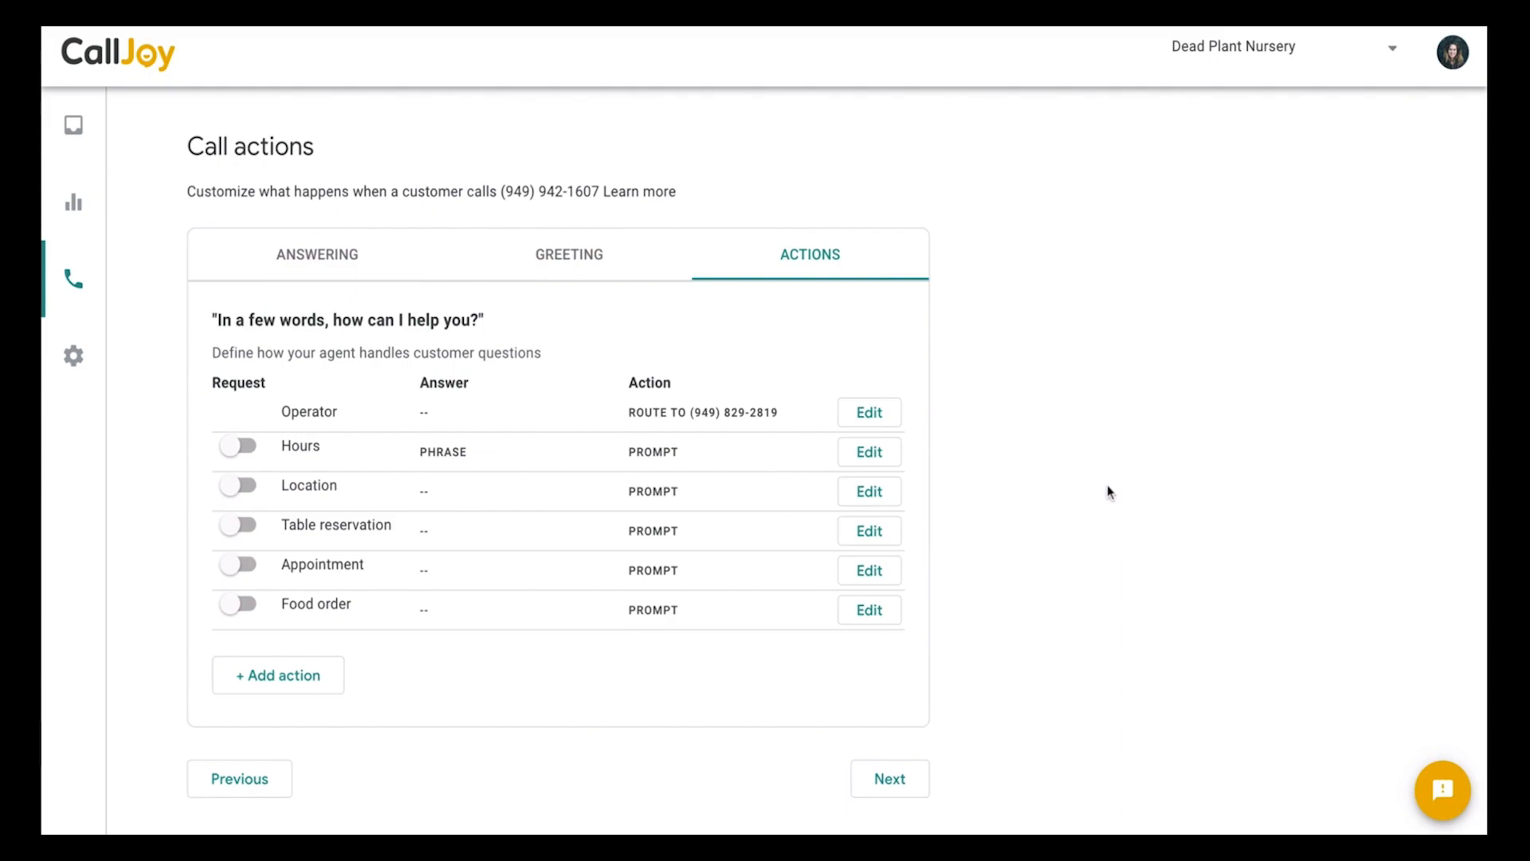
pyautogui.moveTo(243, 379)
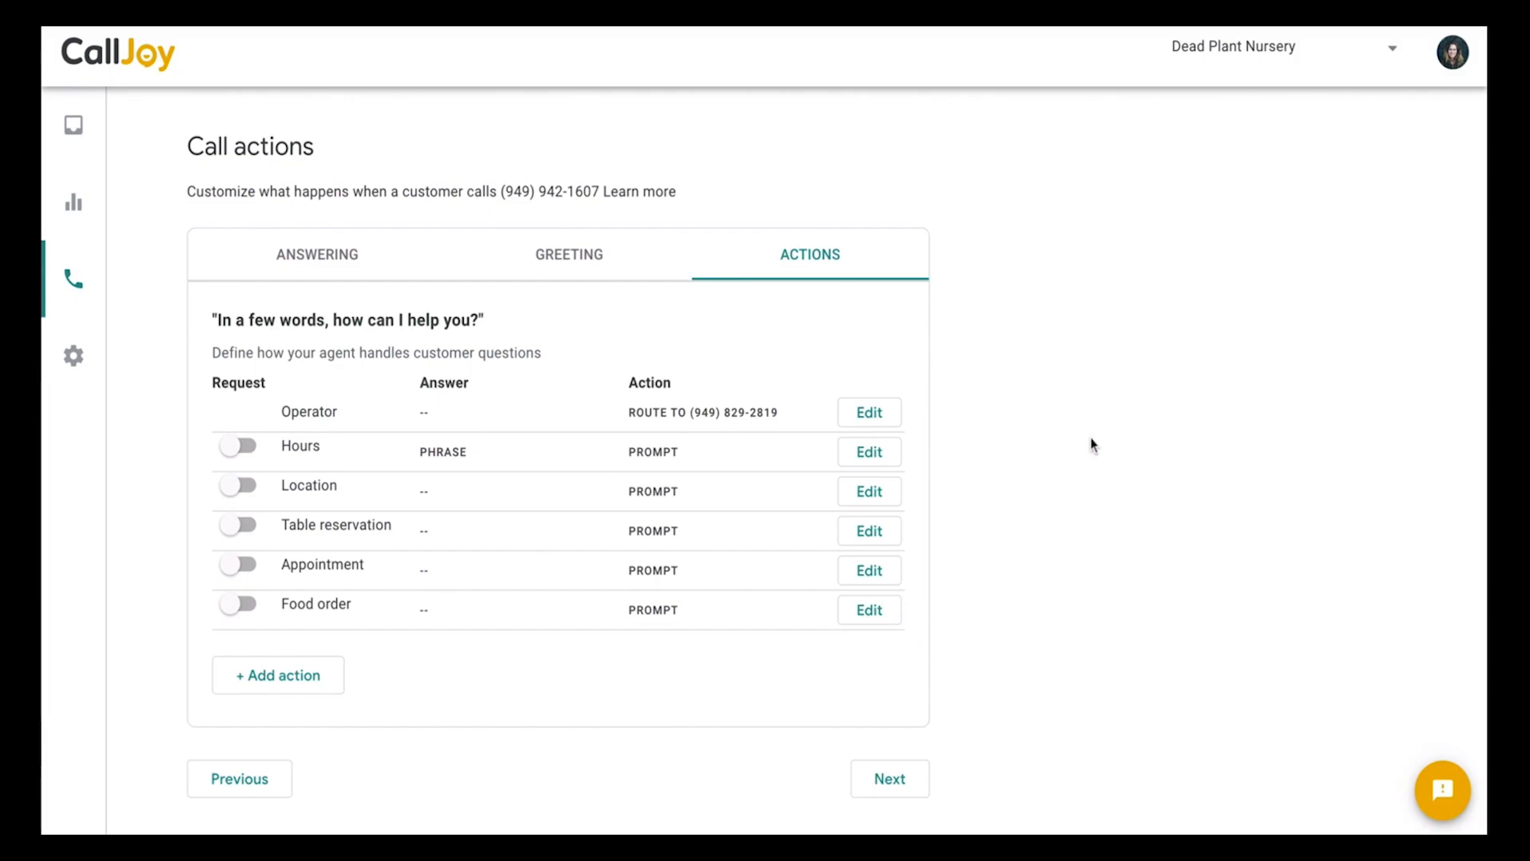
pyautogui.moveTo(330, 457)
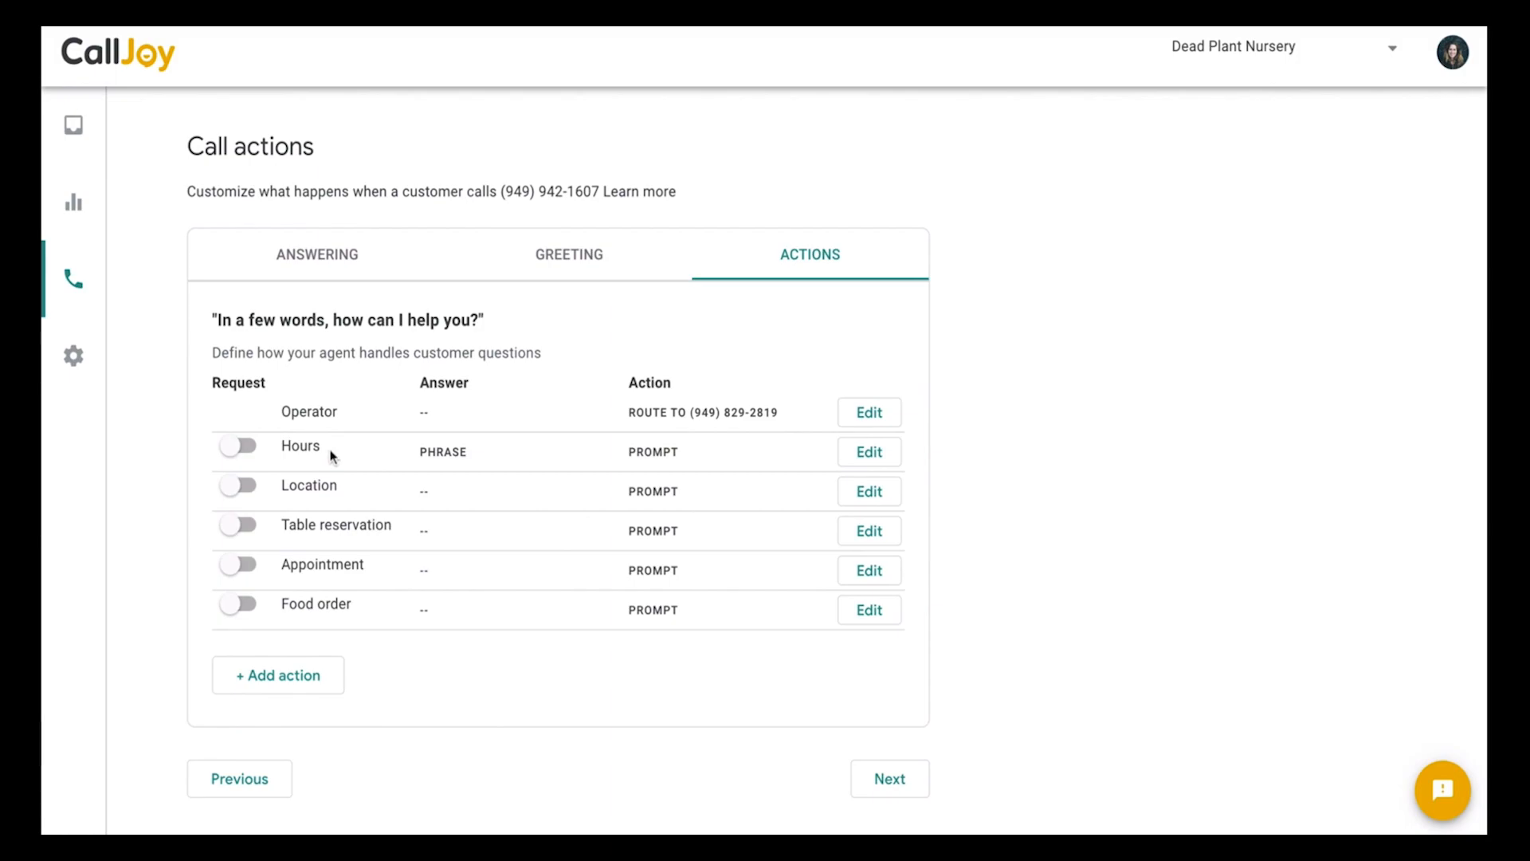
# Switch on the Hours and Location actions and start a new custom action.
pyautogui.click(238, 445)
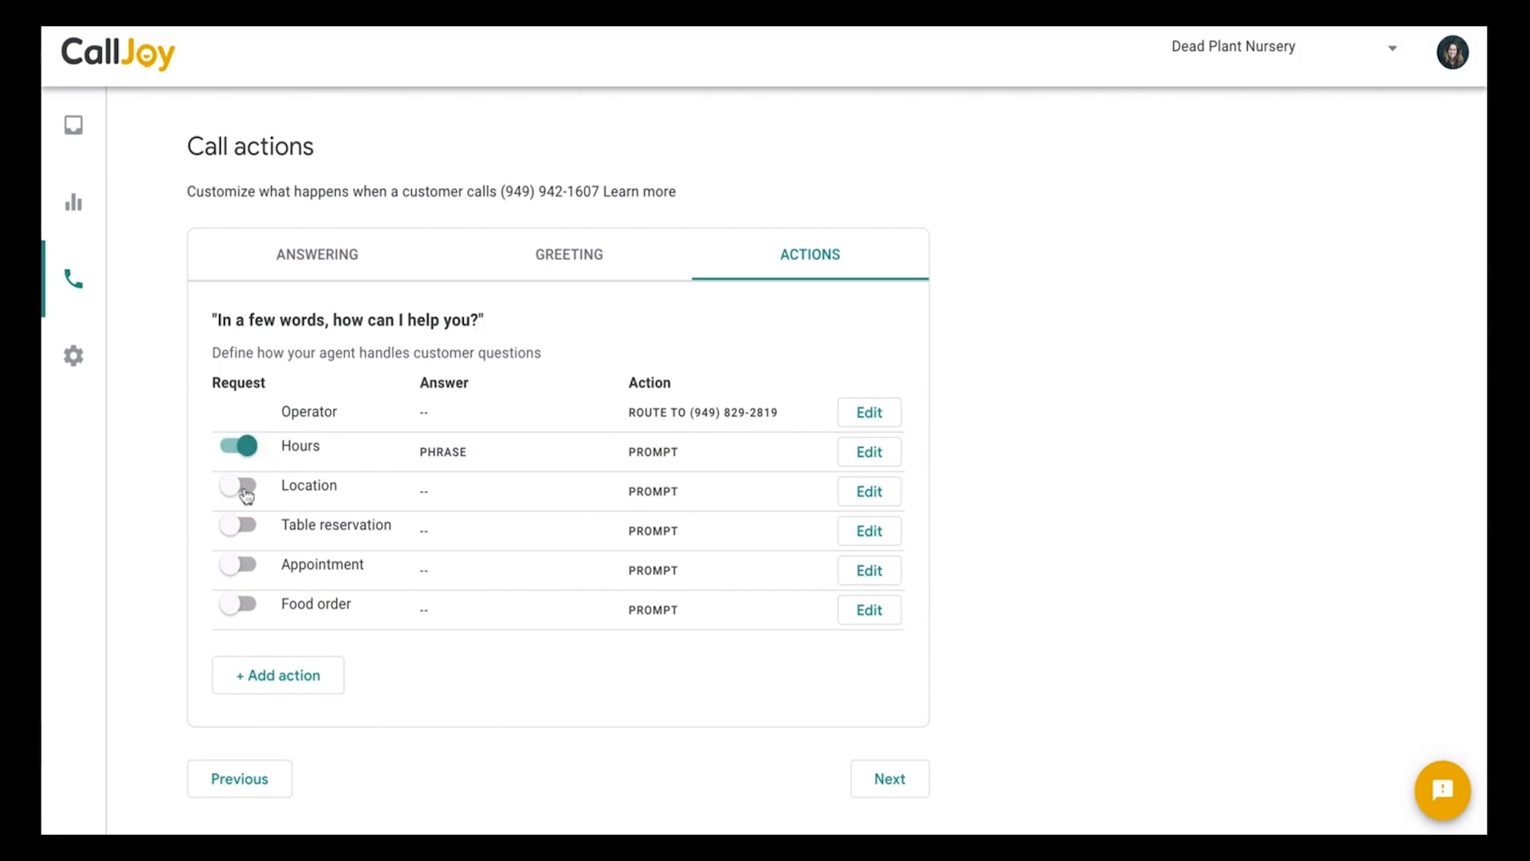
pyautogui.click(238, 490)
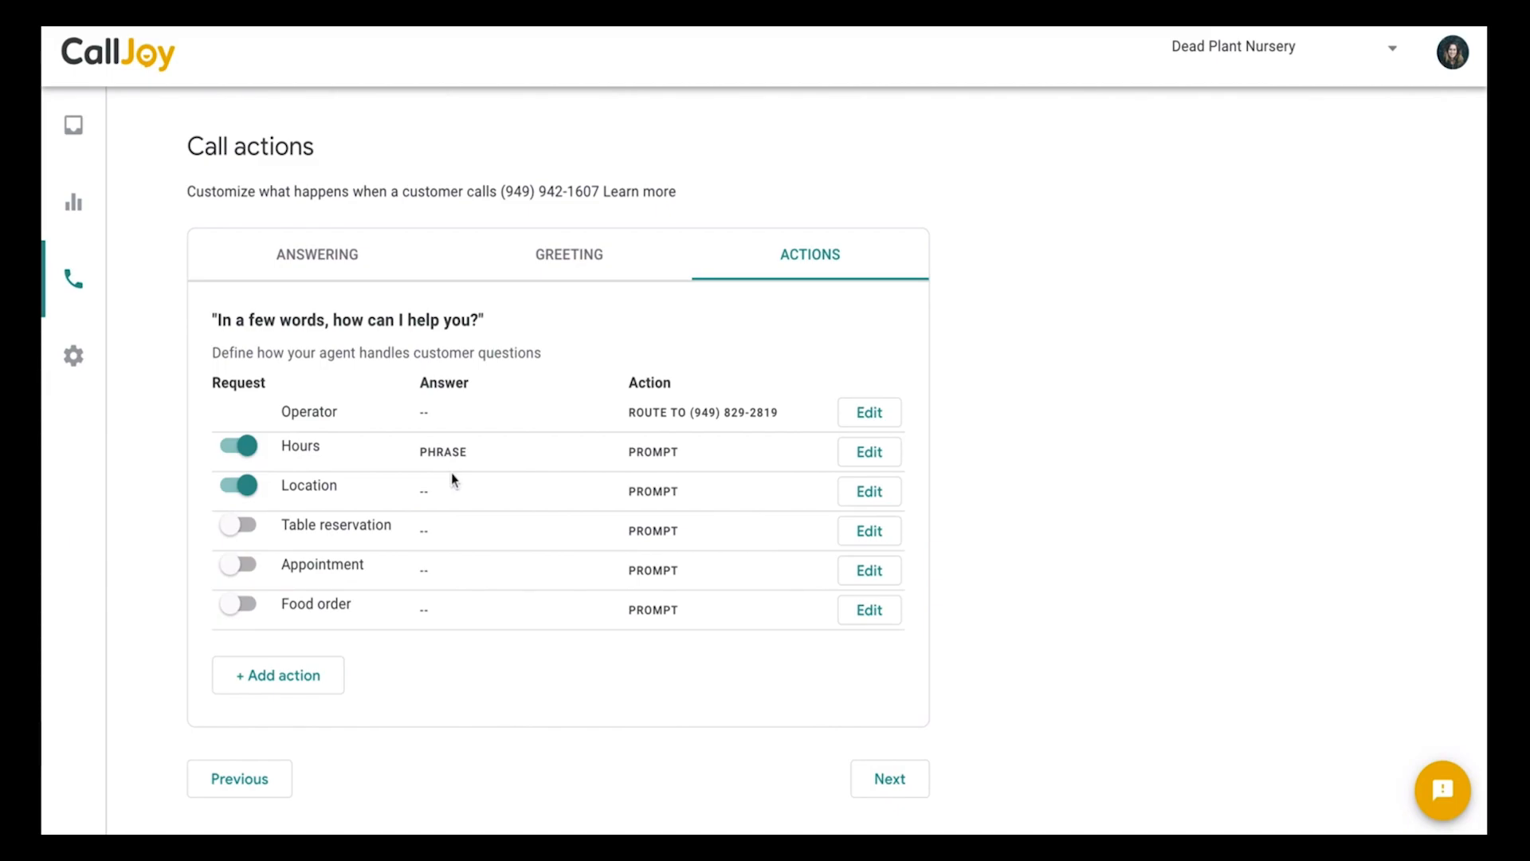
pyautogui.click(277, 674)
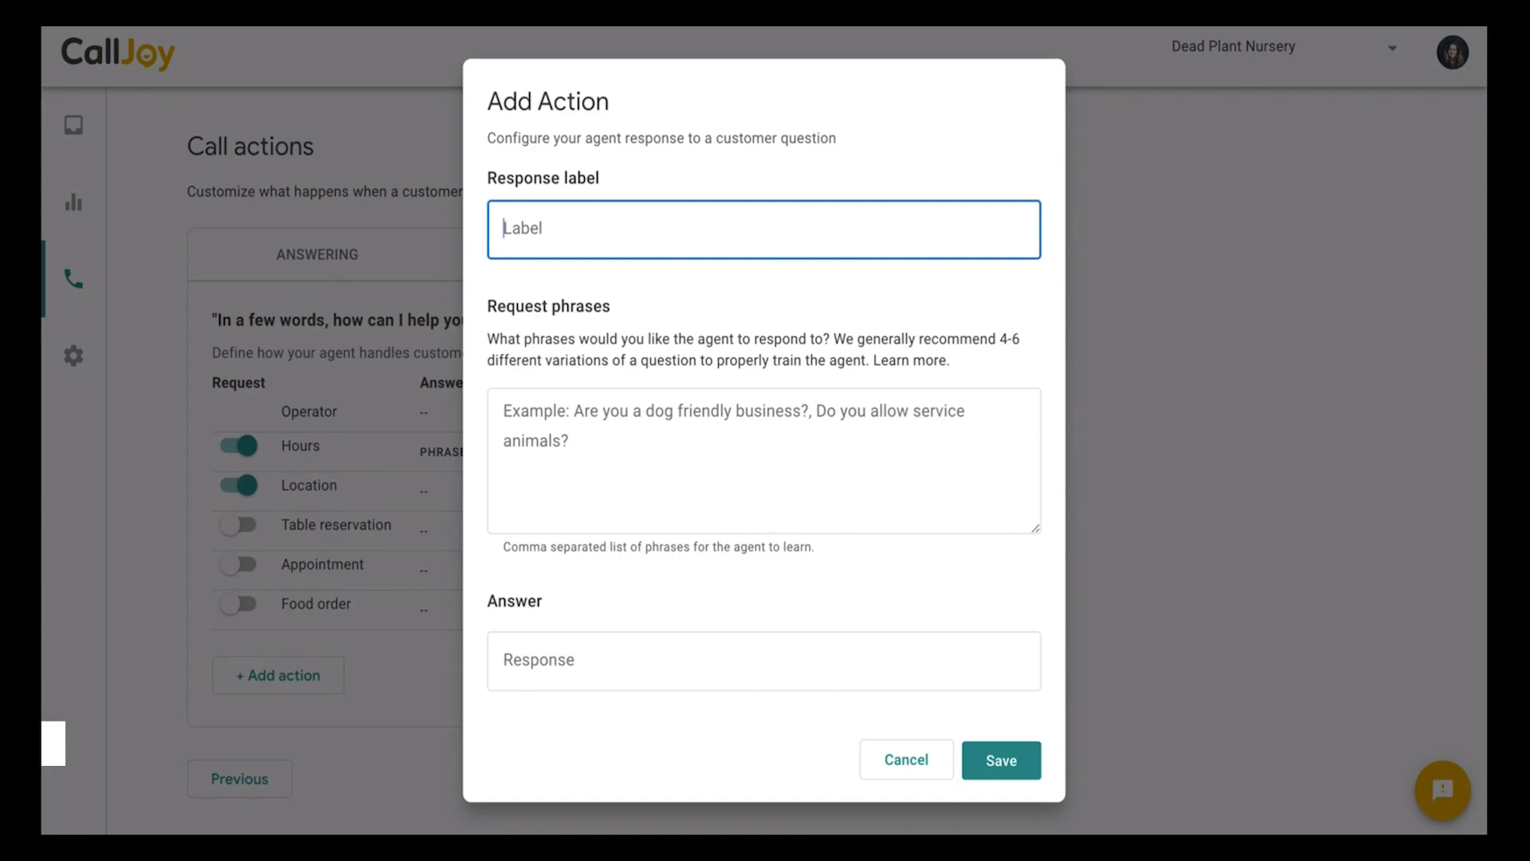
# Label the action 'Indoor plants' and add four request phrases about buying indoor plants.
pyautogui.write('Indoor pl')
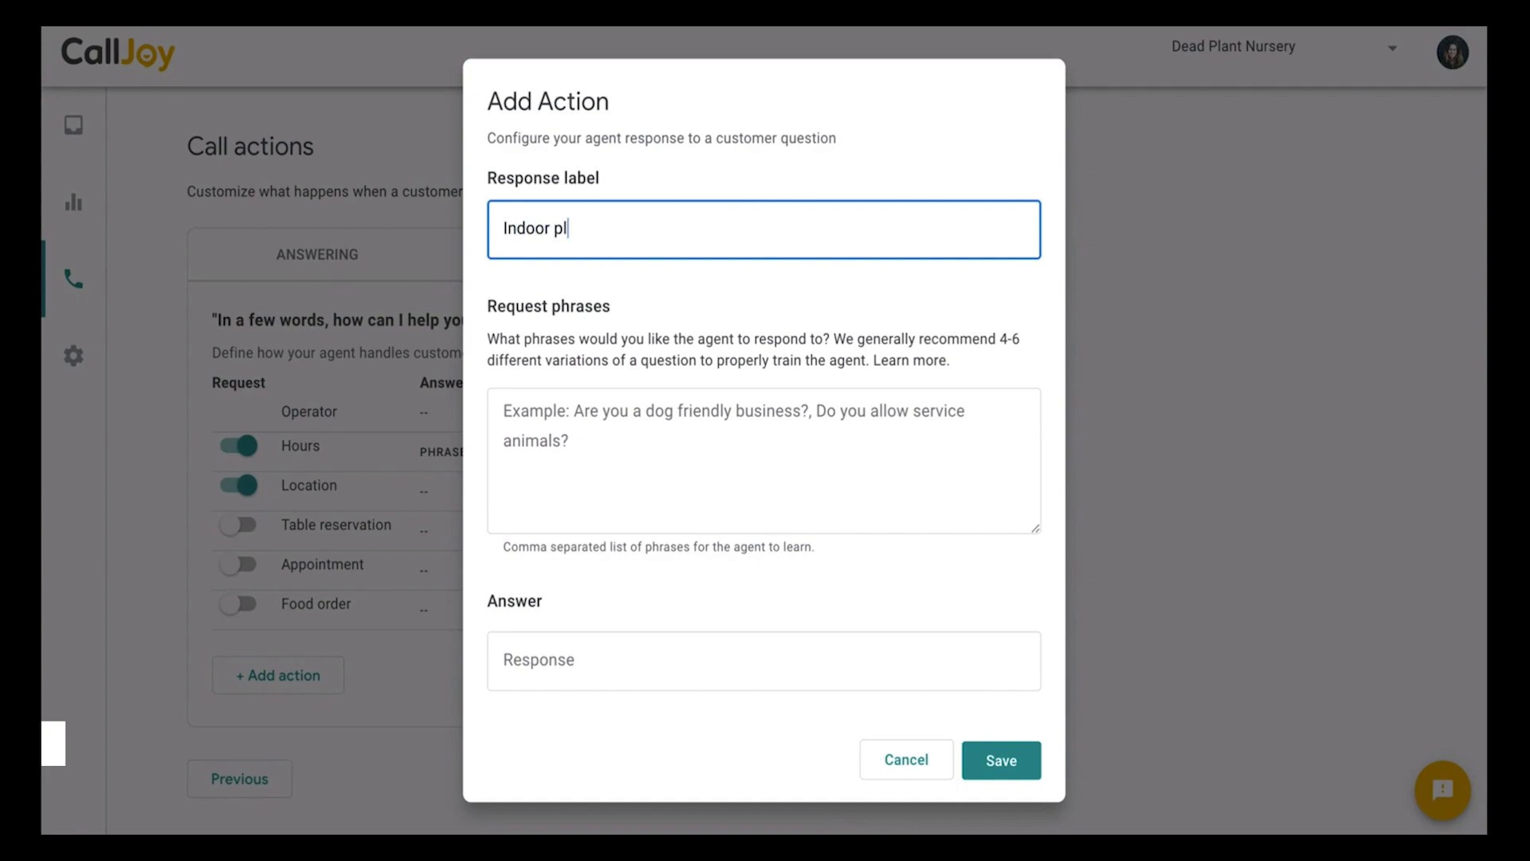
pyautogui.click(764, 460)
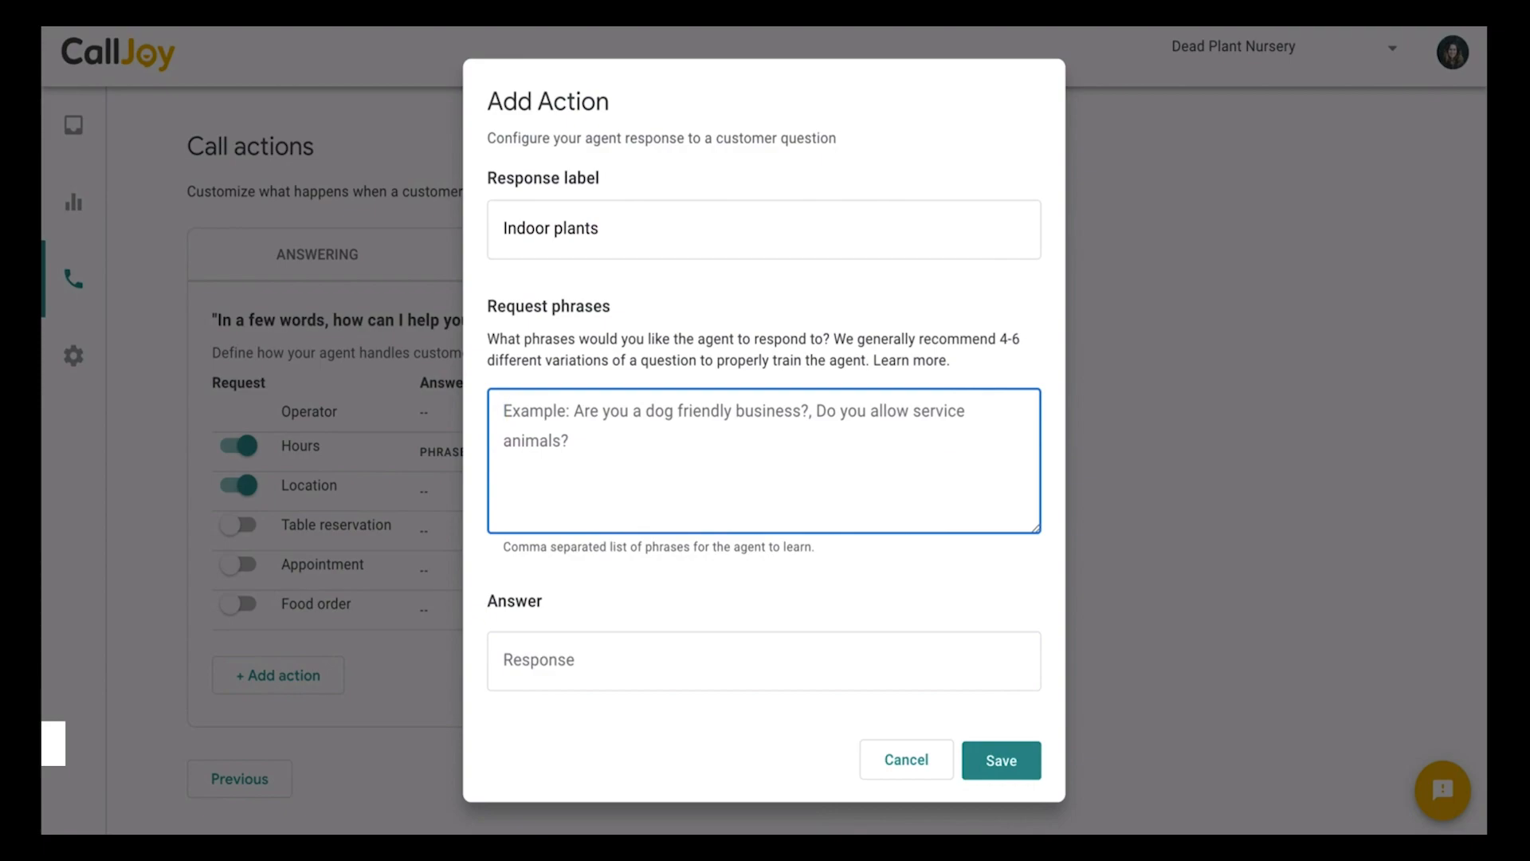
pyautogui.write('Do you sell indoor plants, c')
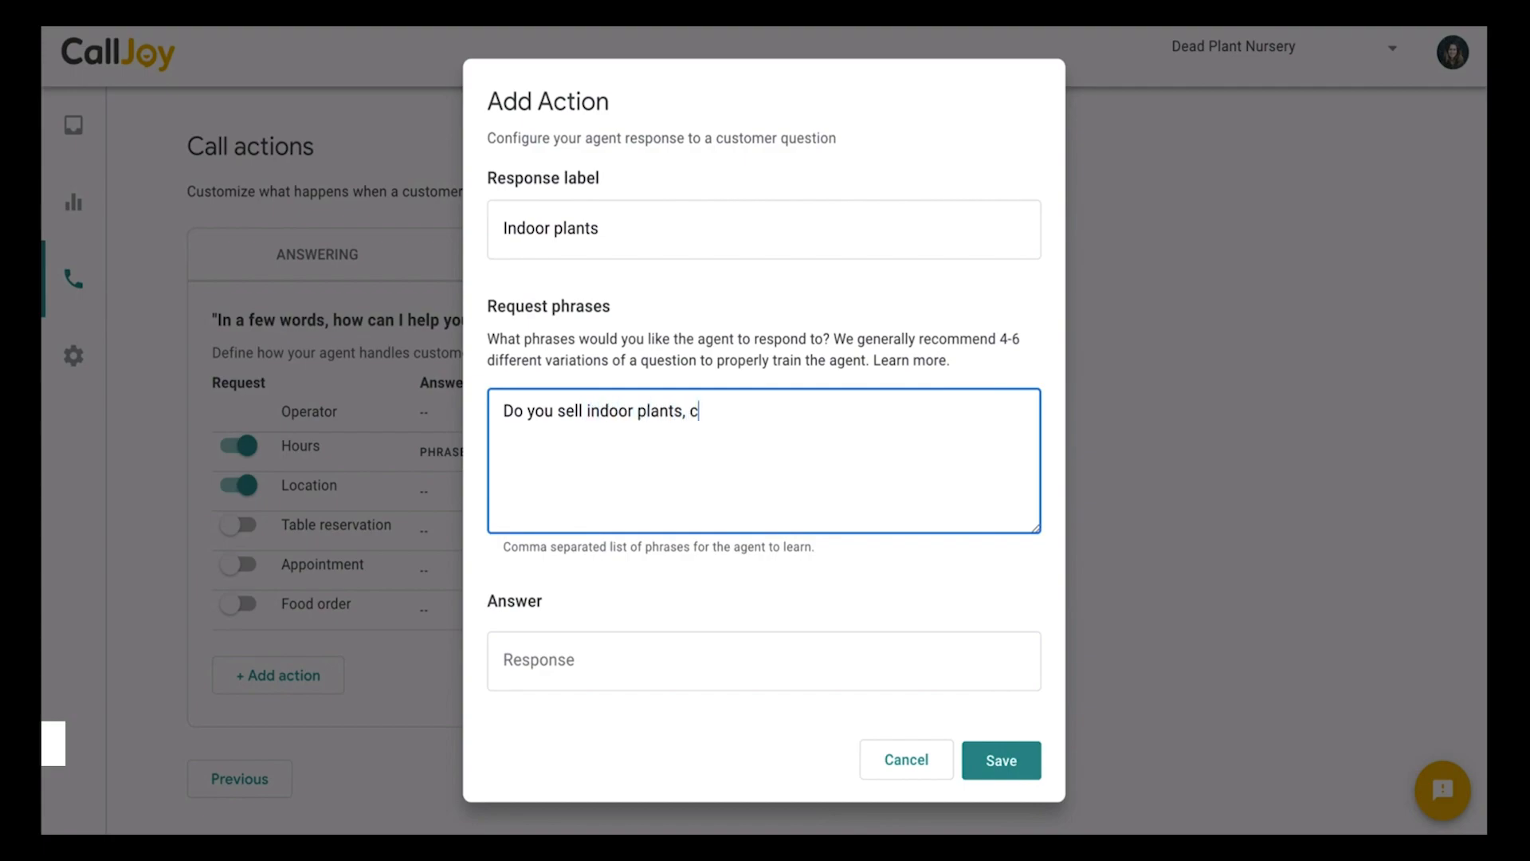
pyautogui.write('an i buy indoor p')
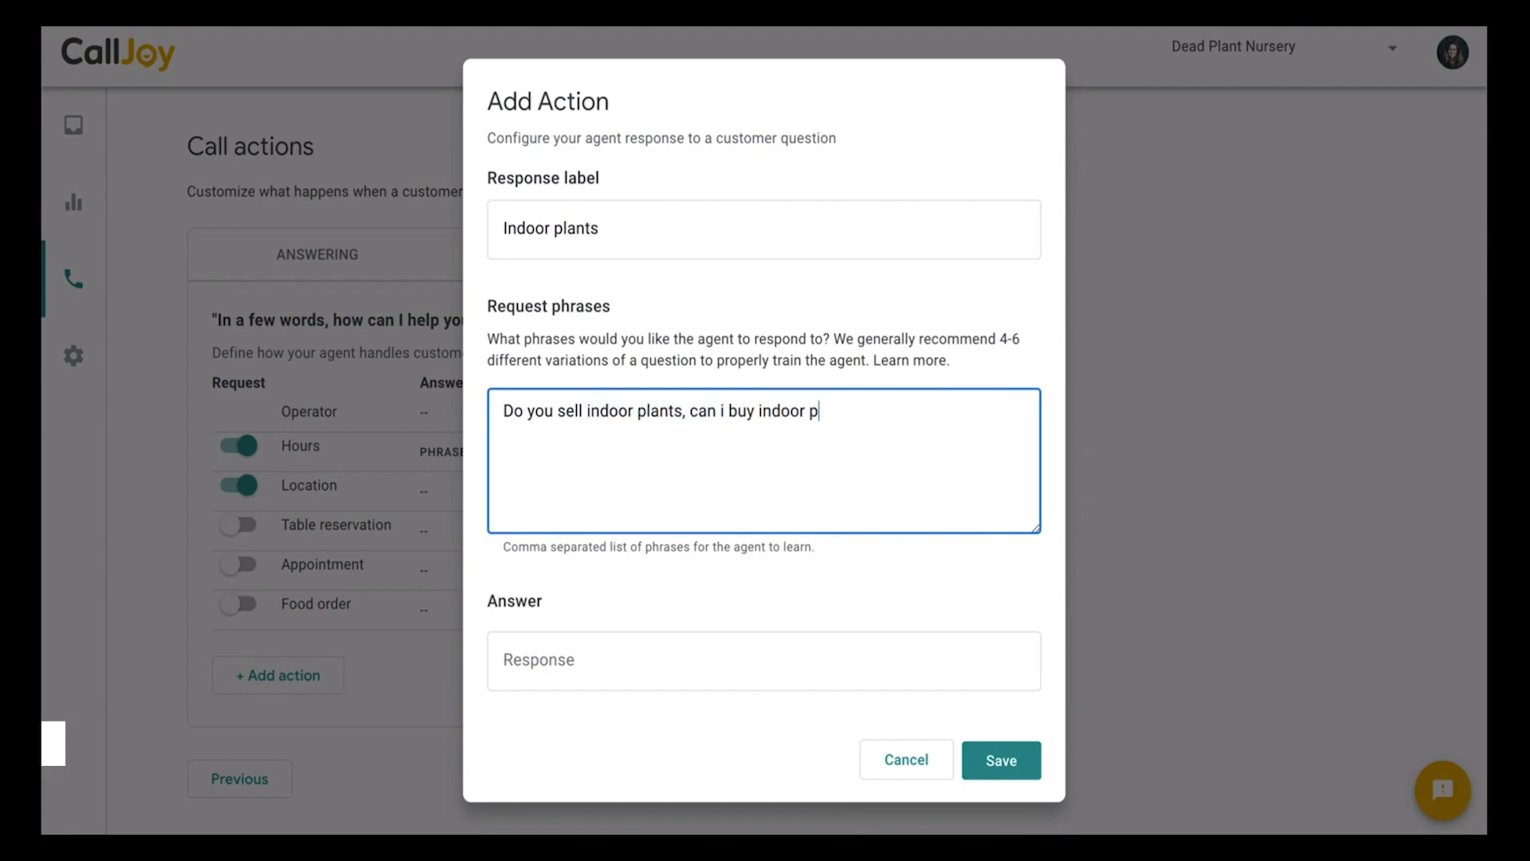
pyautogui.write('lants, w')
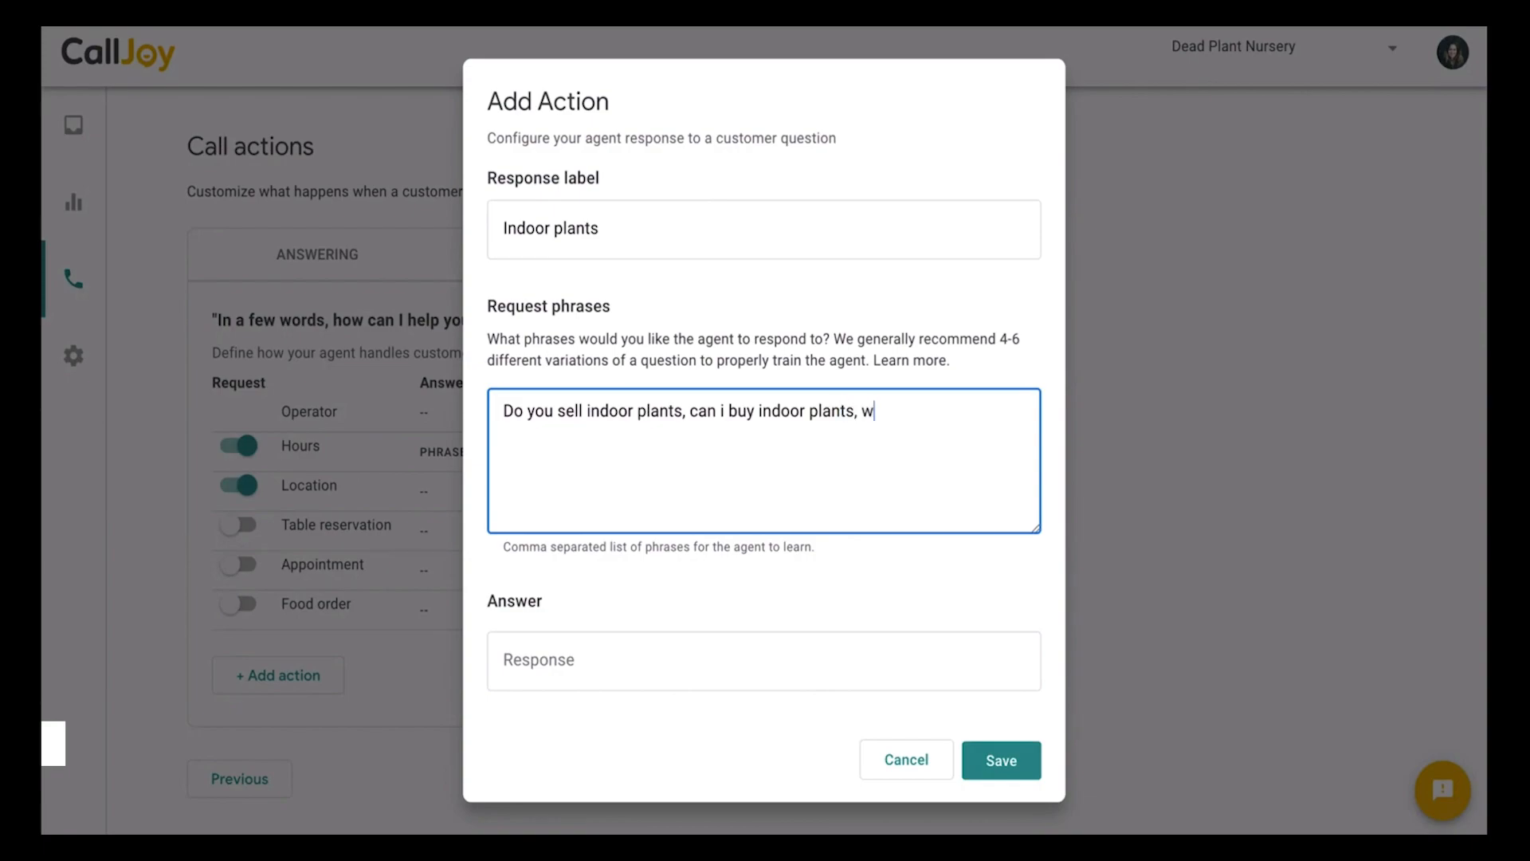
pyautogui.write('hat kind of indoor plants do you sell, do')
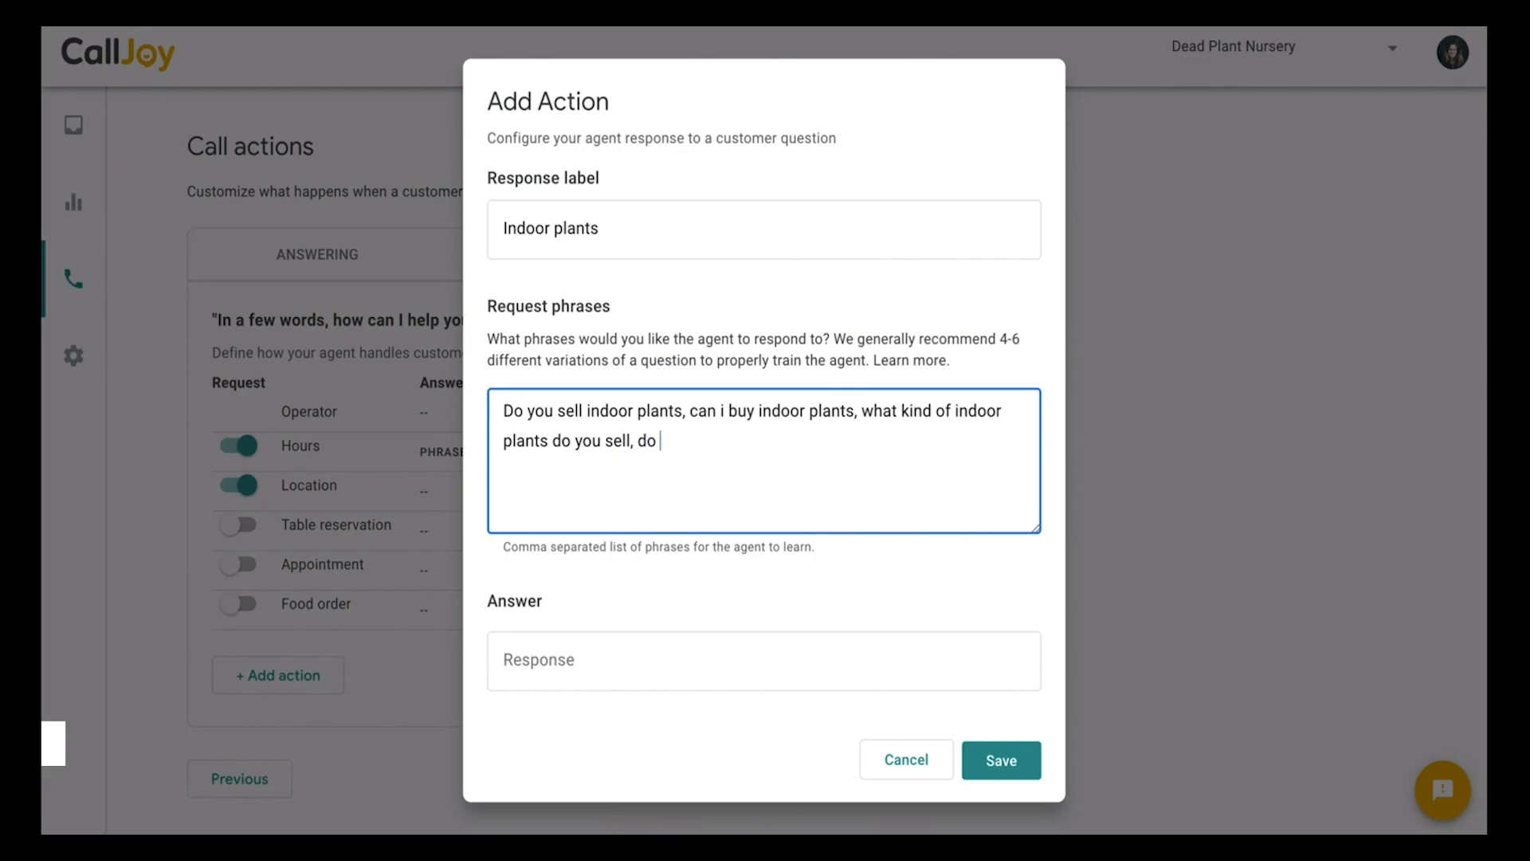
pyautogui.write('you have indoor plants')
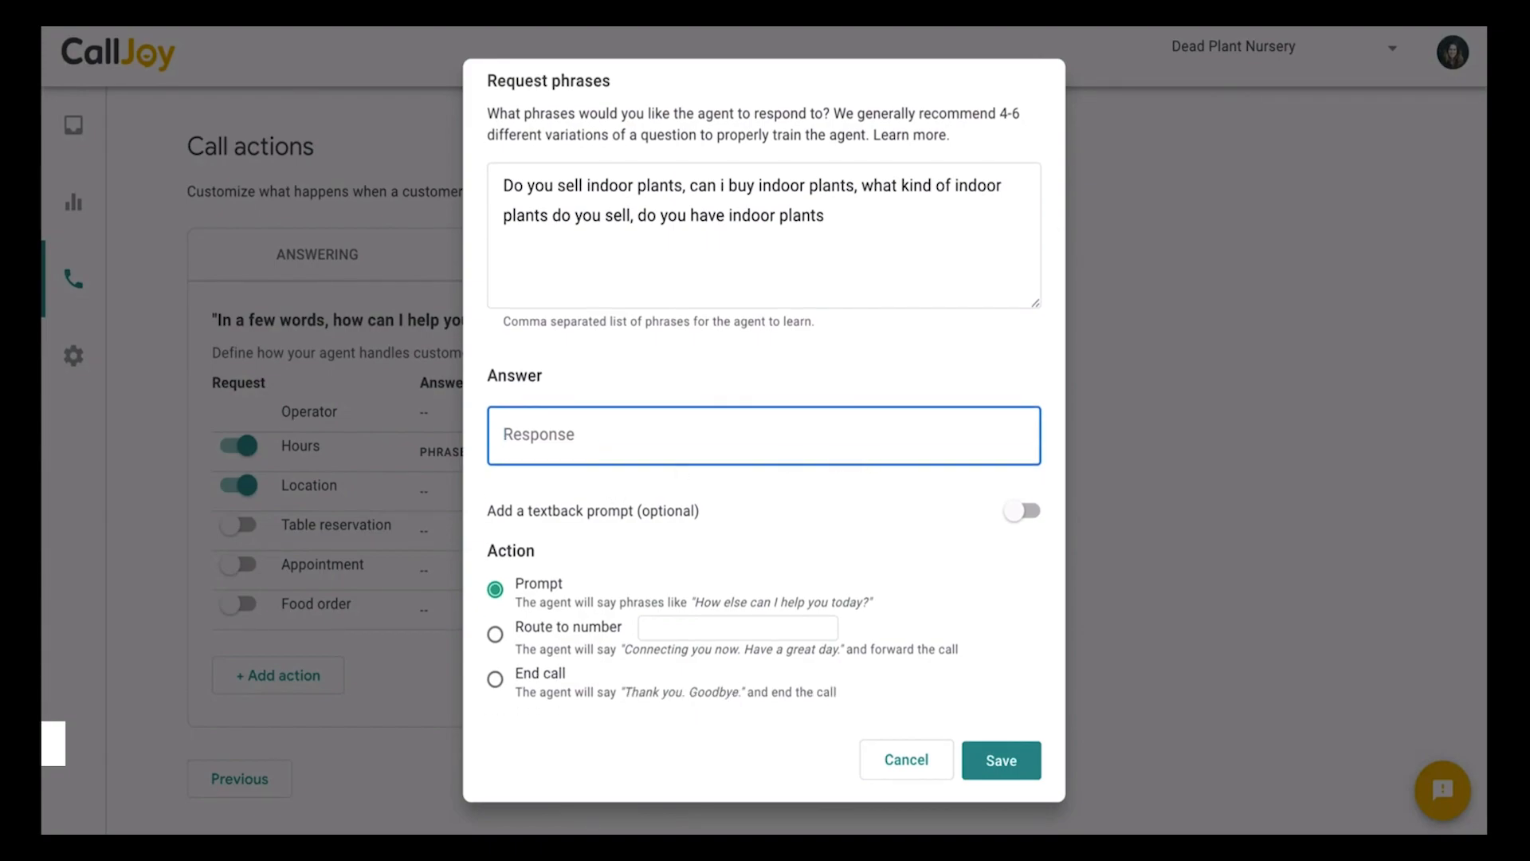
# Answer 'yes, we offer indoor plants of all shapes and sizes' and enable the textback prompt.
pyautogui.write('yes, we offer indoor plants')
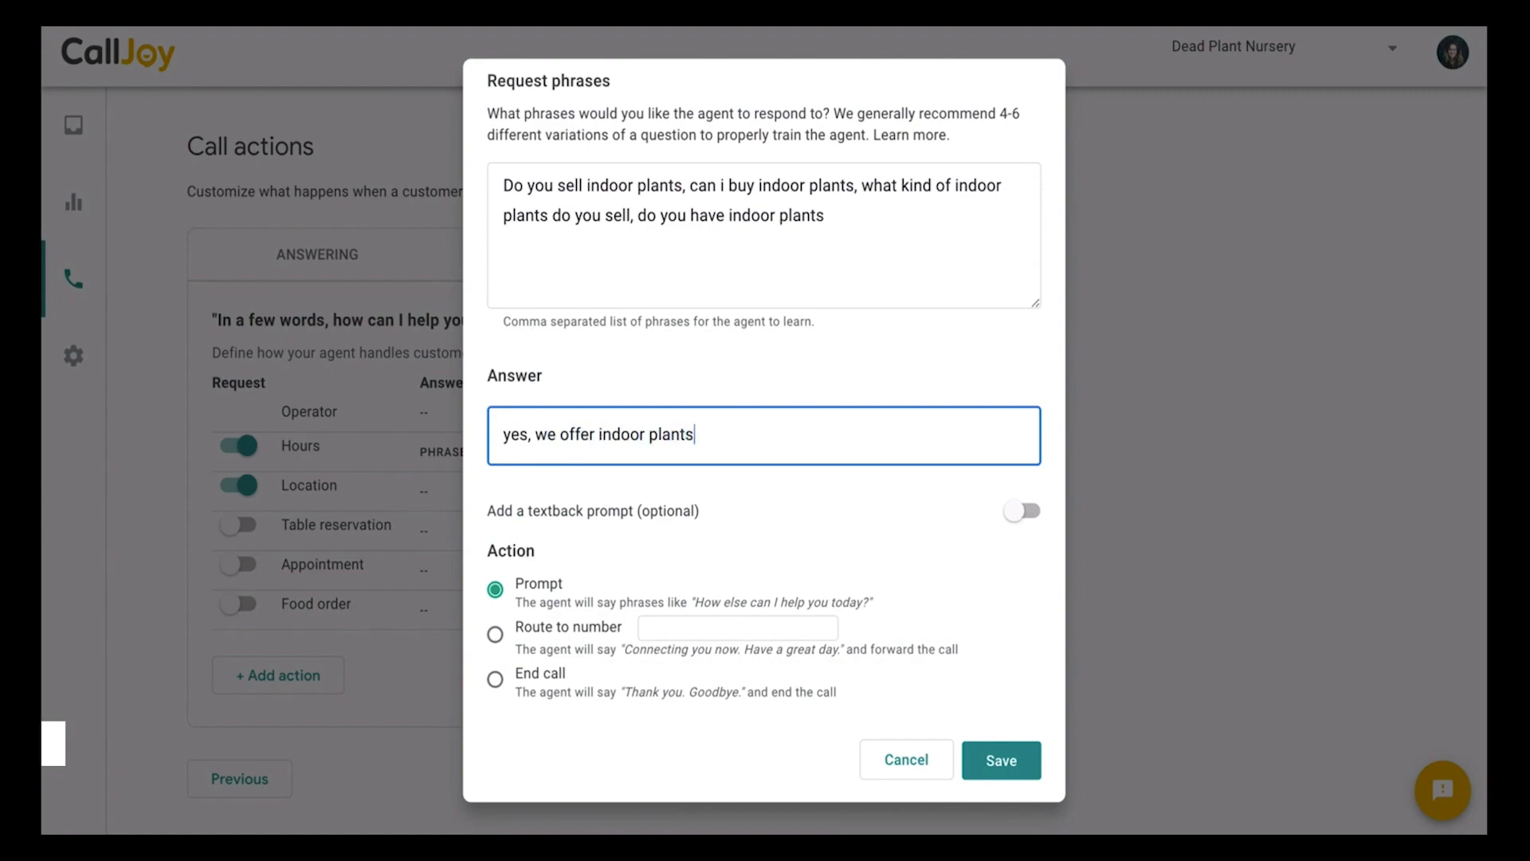
pyautogui.write('of all shapes and siz')
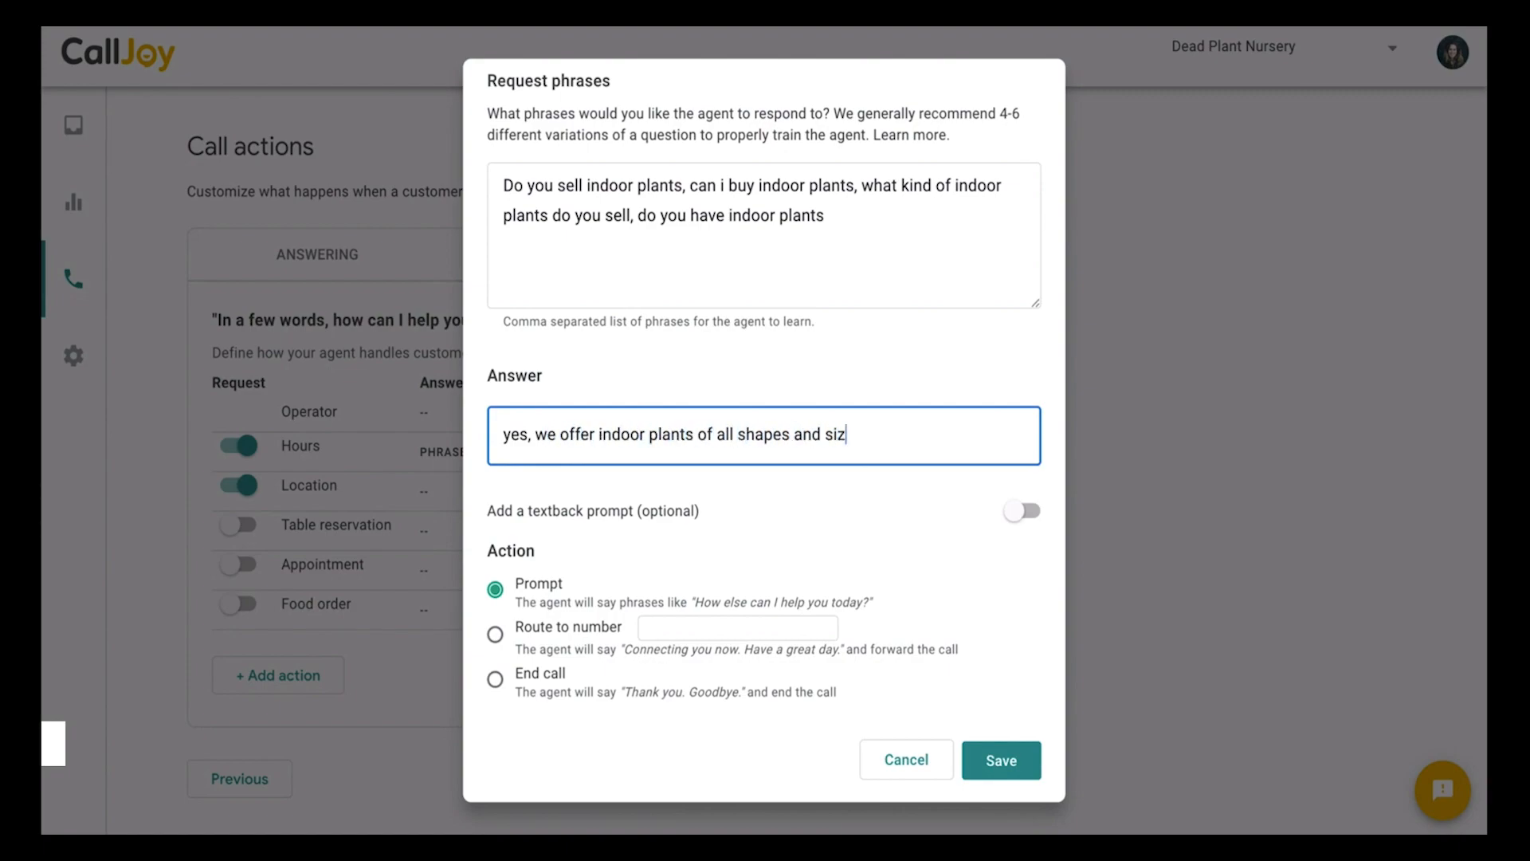
pyautogui.write('es')
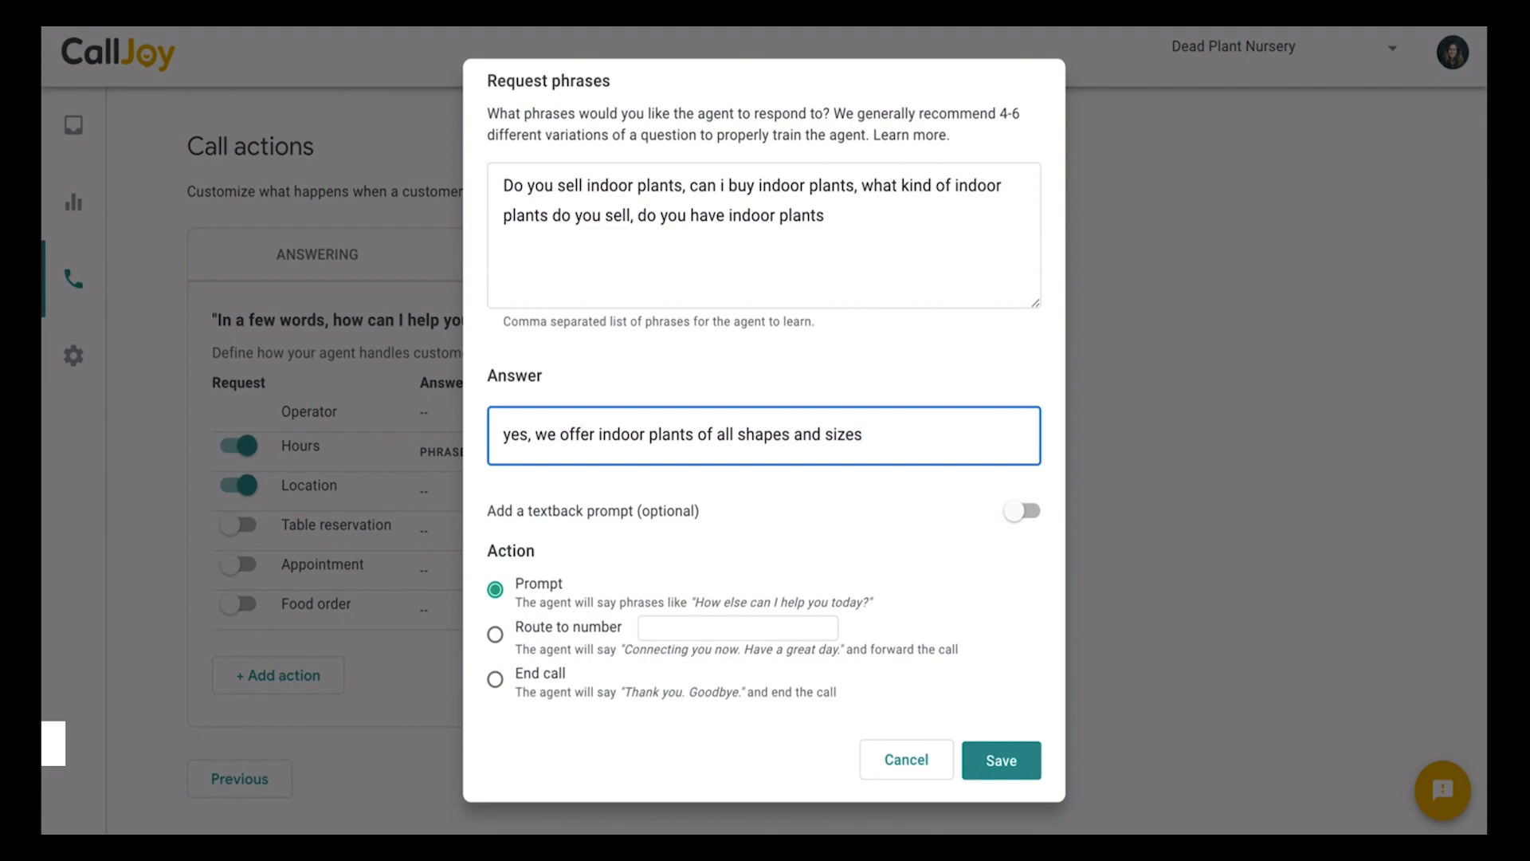
pyautogui.click(863, 434)
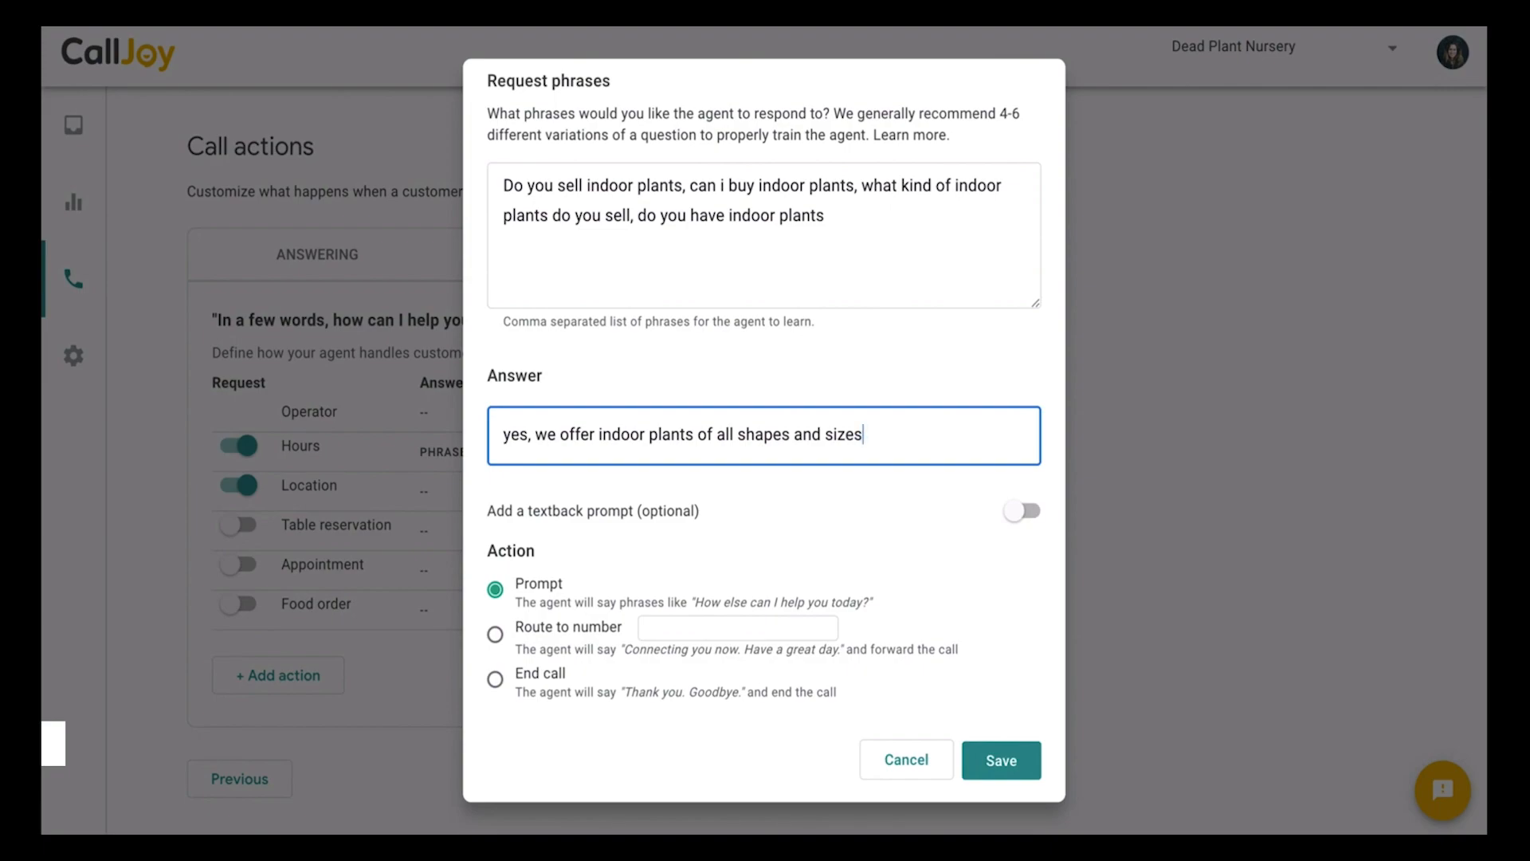
pyautogui.click(1021, 510)
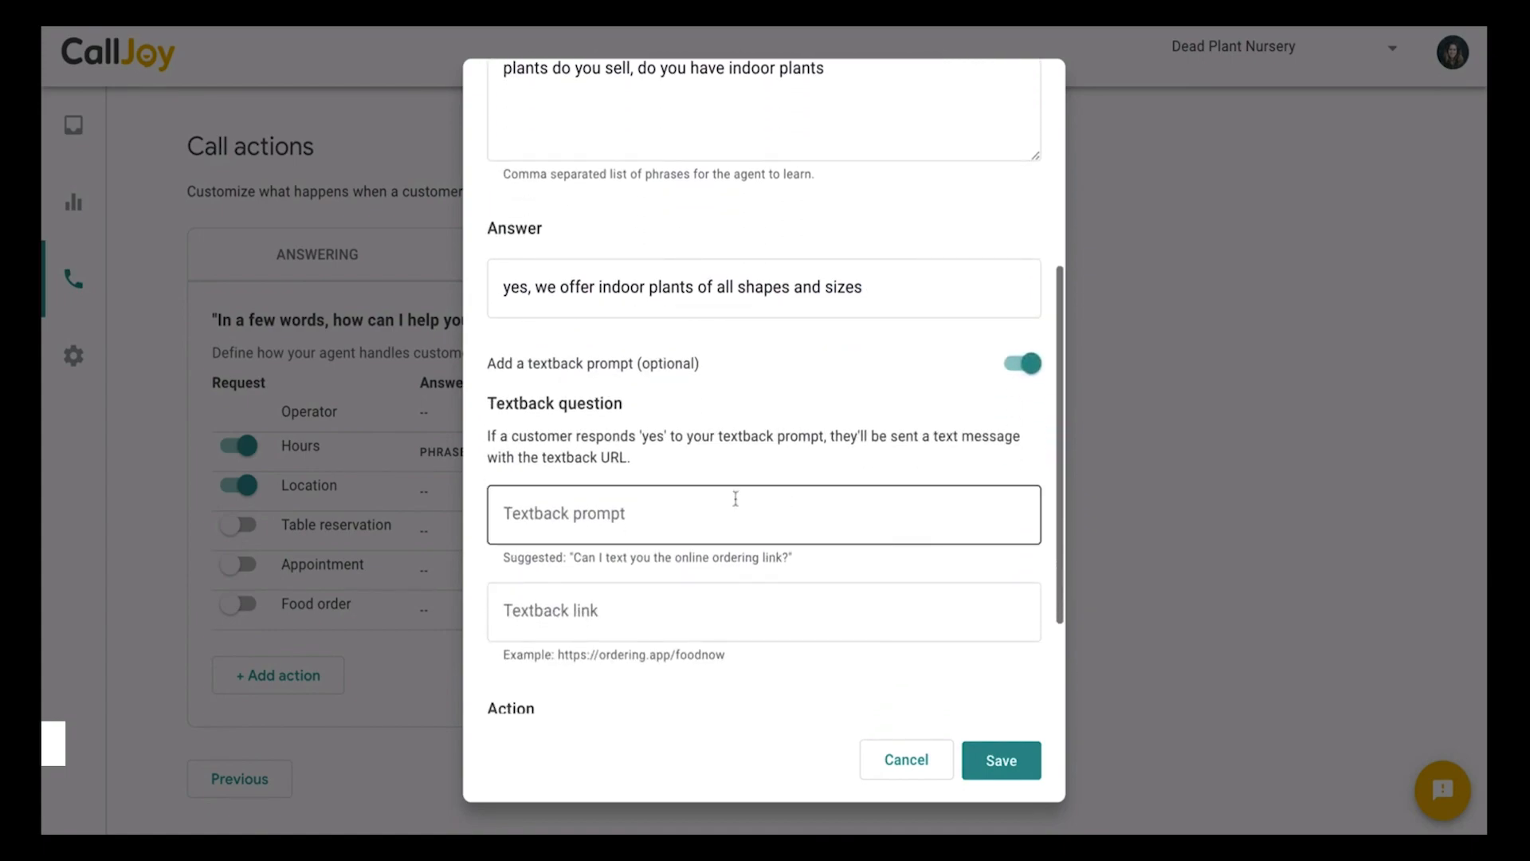
# Add a textback question linking to google.com, save, and reopen the Indoor plants action.
pyautogui.write('Can I message you a link with the specific indoor plants we offer?')
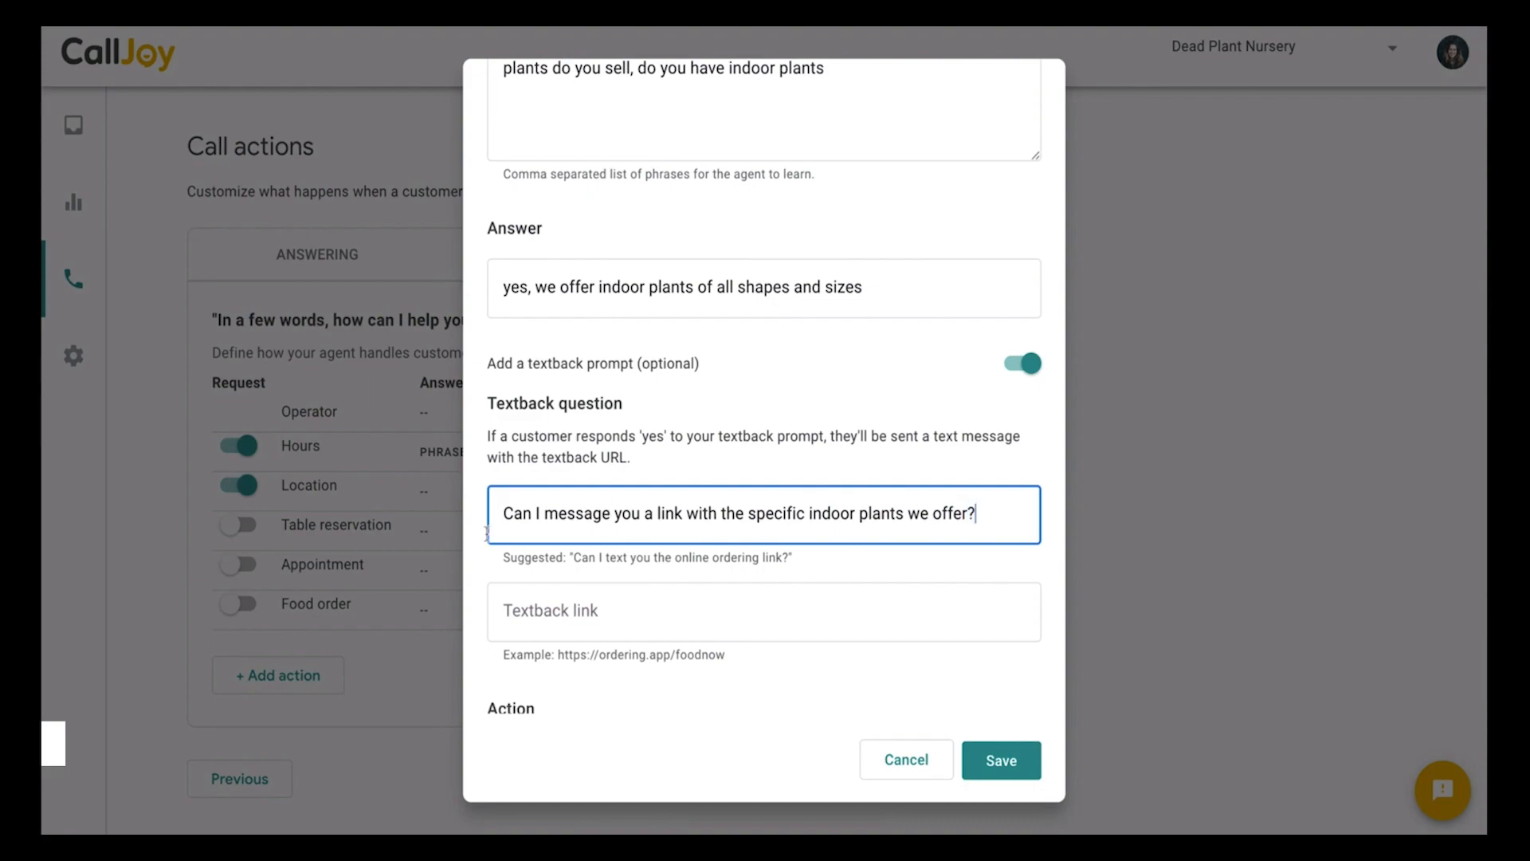
pyautogui.write('google.com')
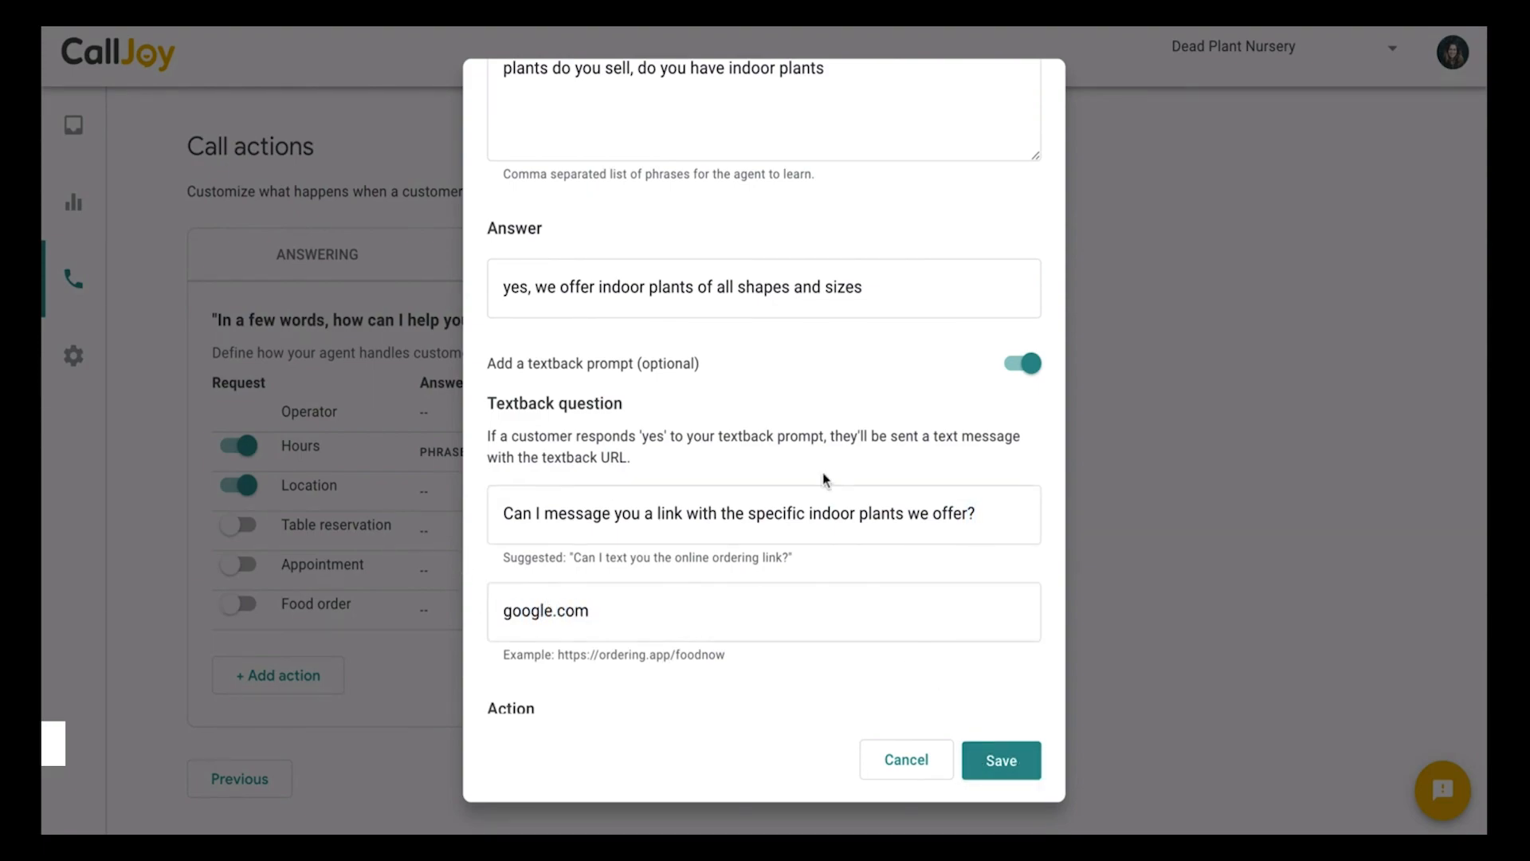
pyautogui.click(999, 760)
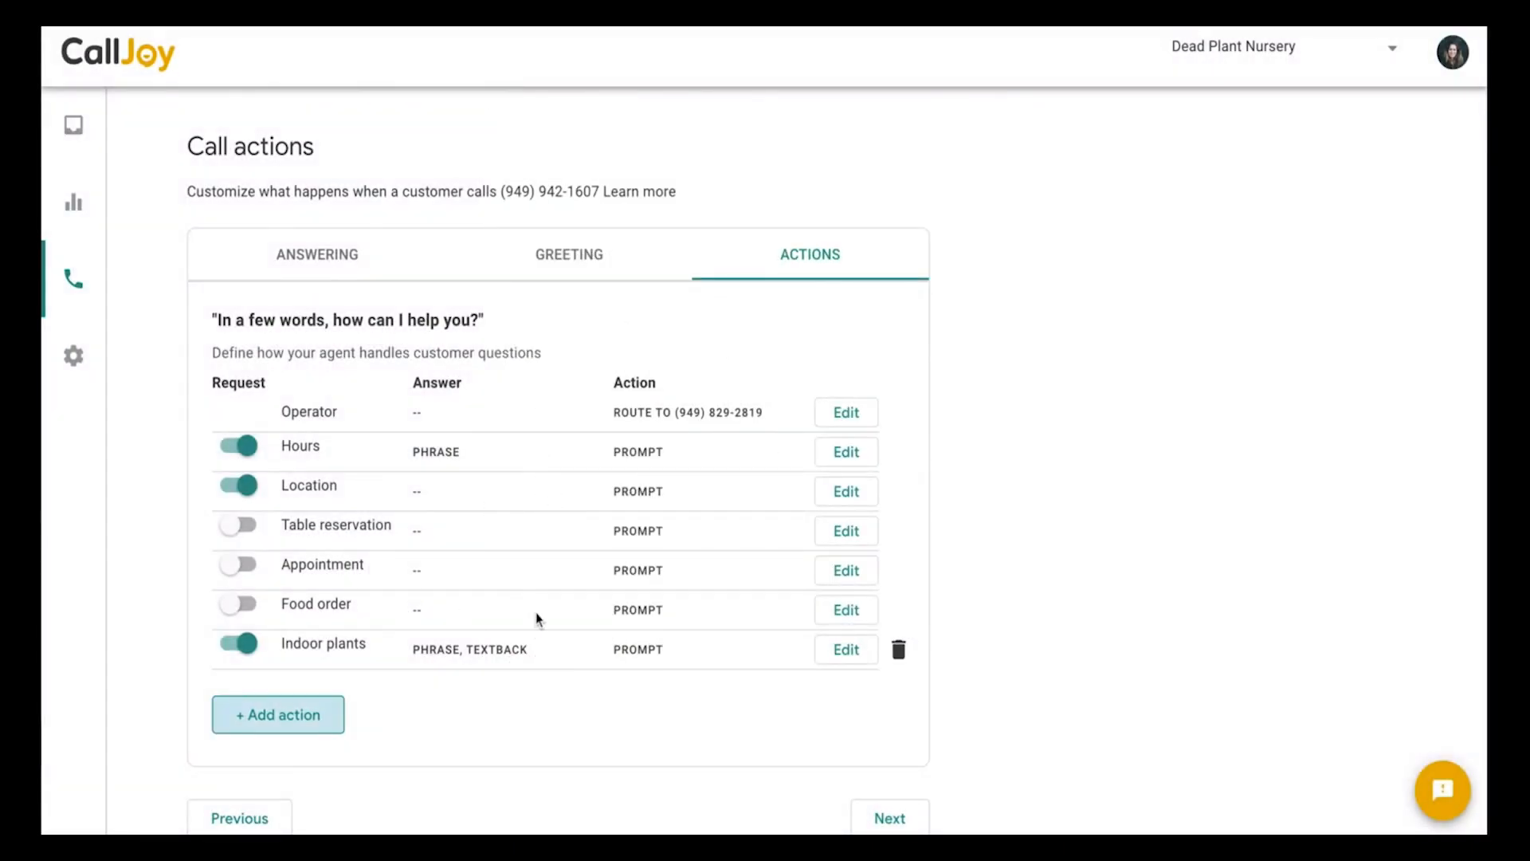
pyautogui.click(845, 649)
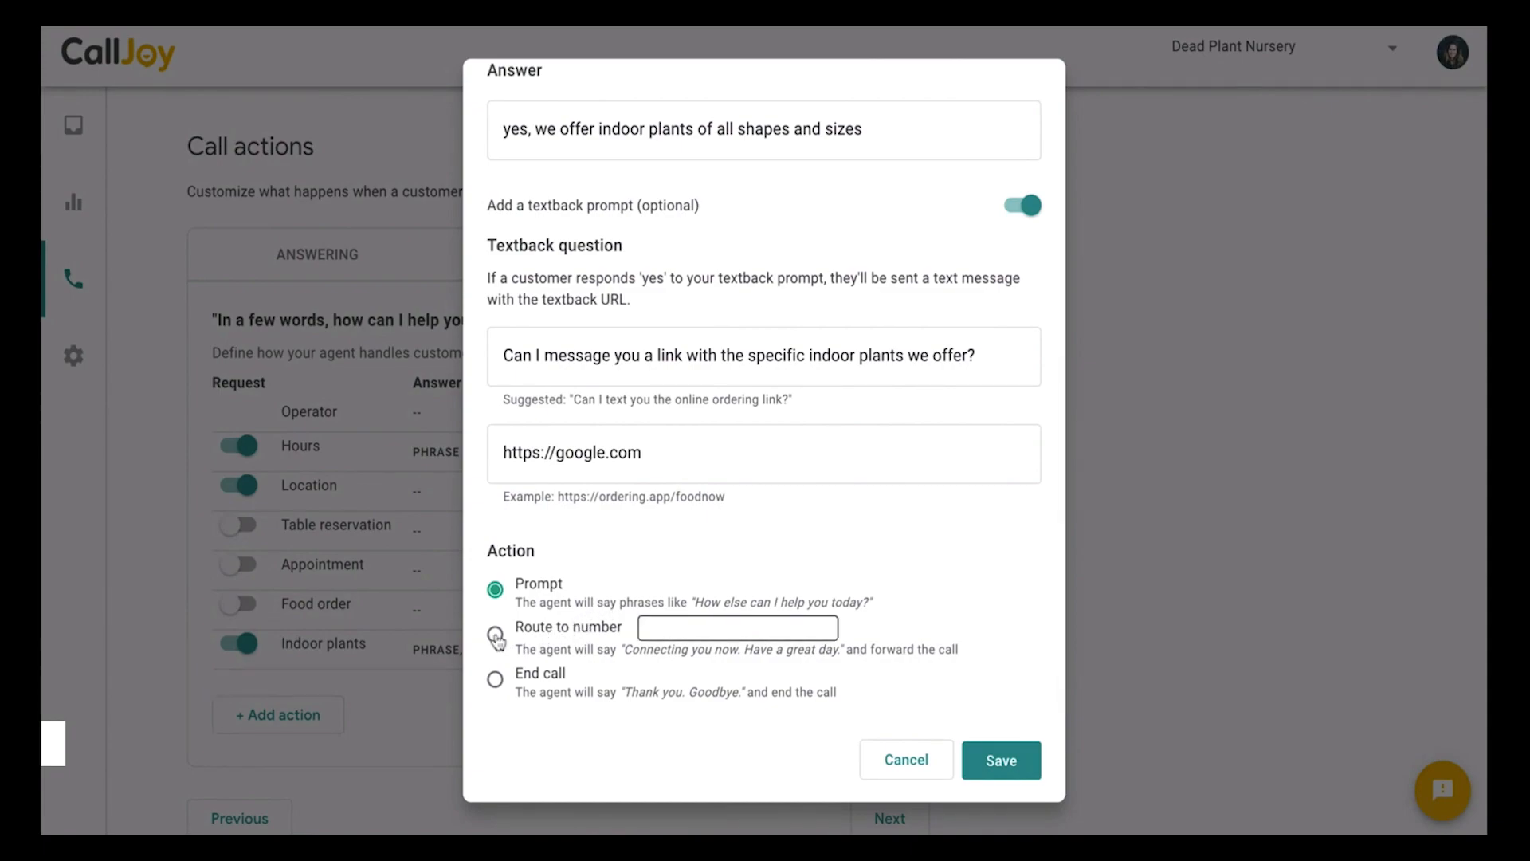
# Try Route to number and End call, keep Prompt as the follow-up, and close.
pyautogui.click(495, 632)
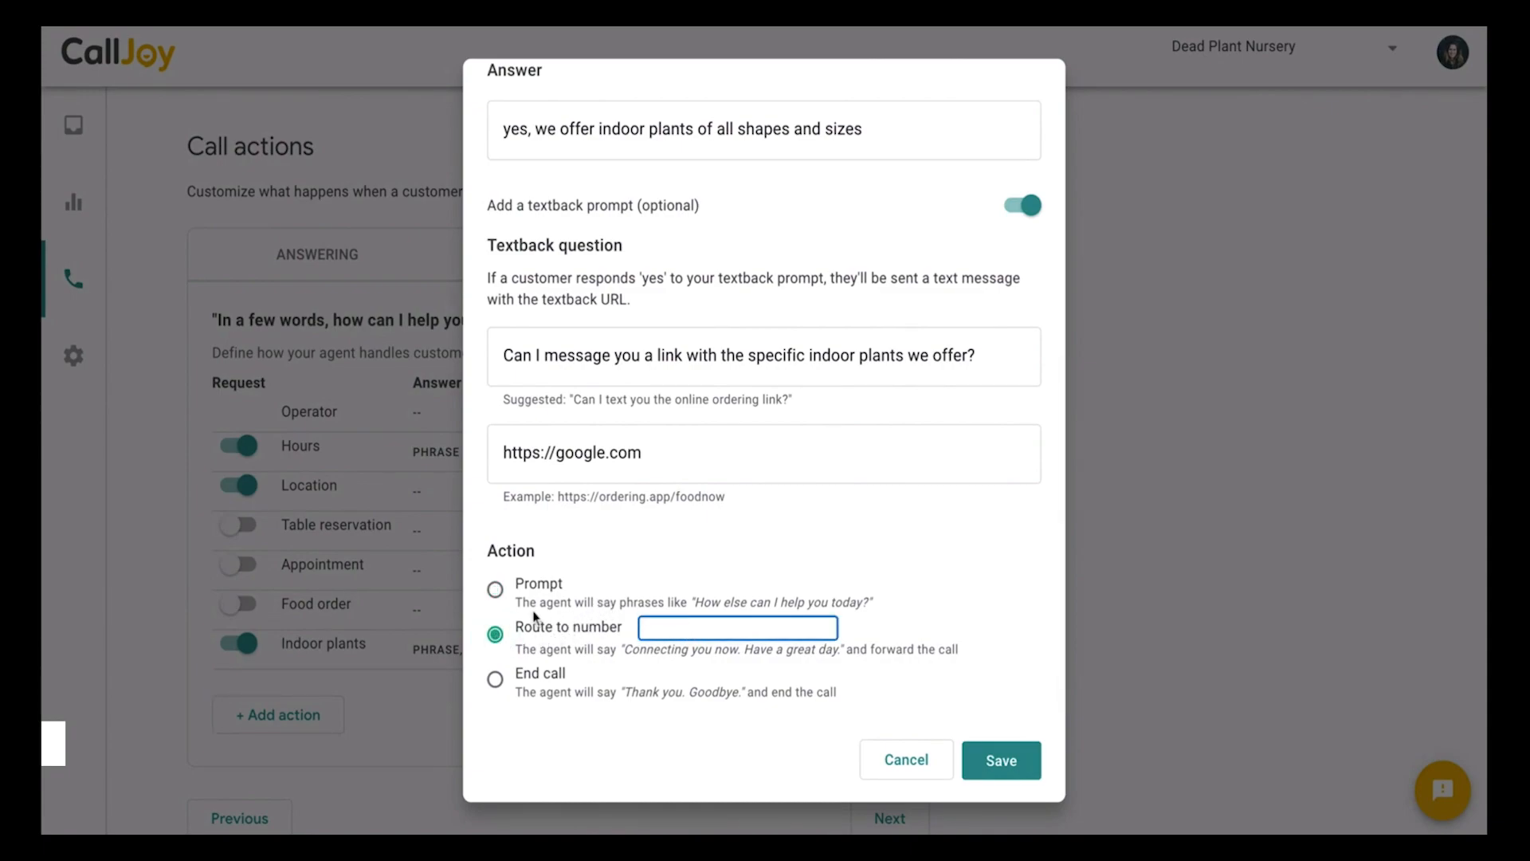
pyautogui.click(495, 680)
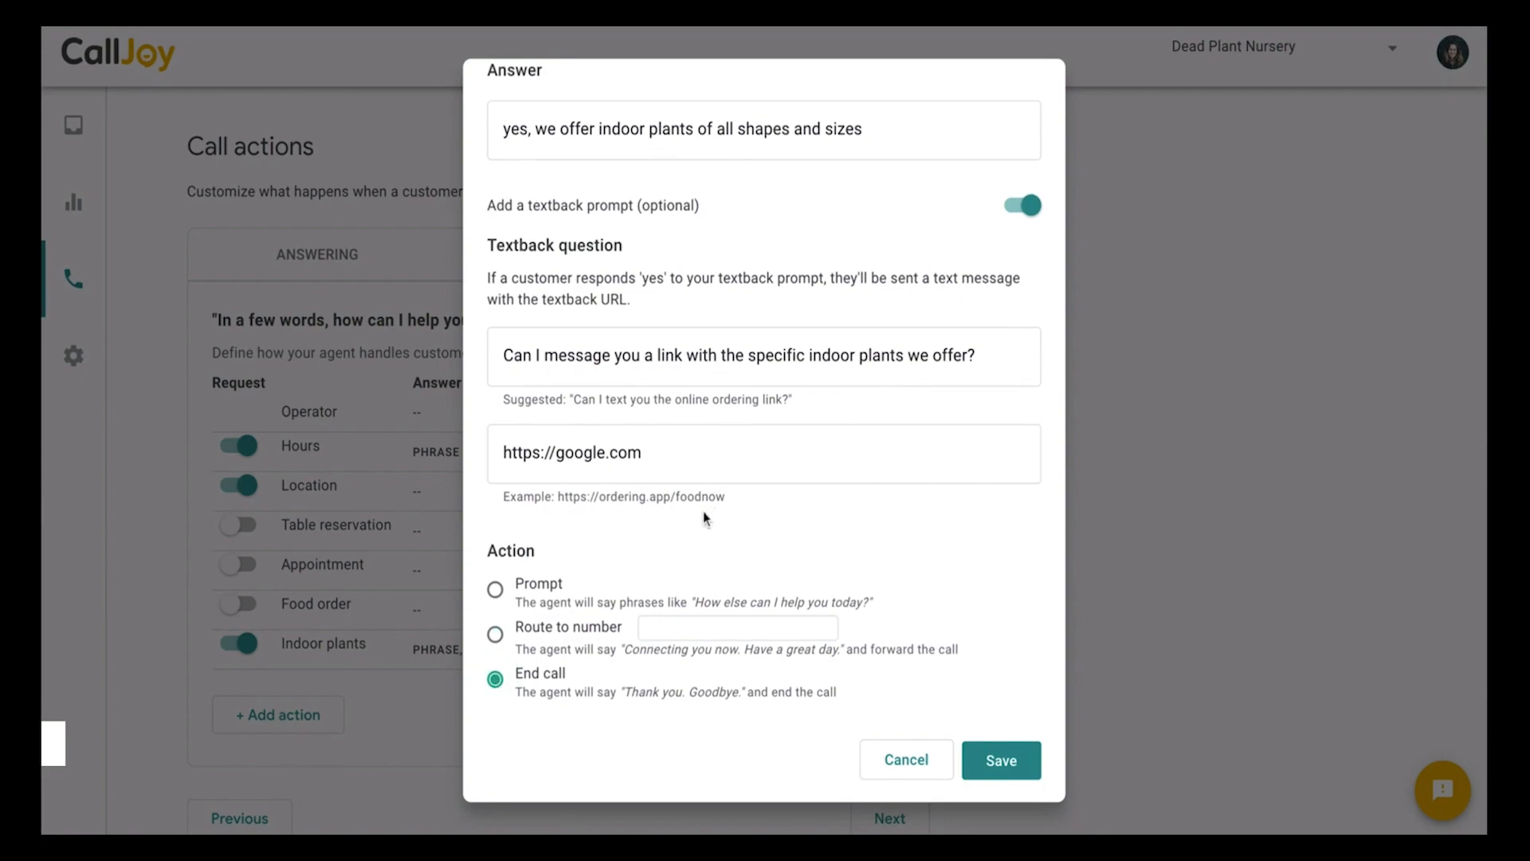
pyautogui.click(495, 591)
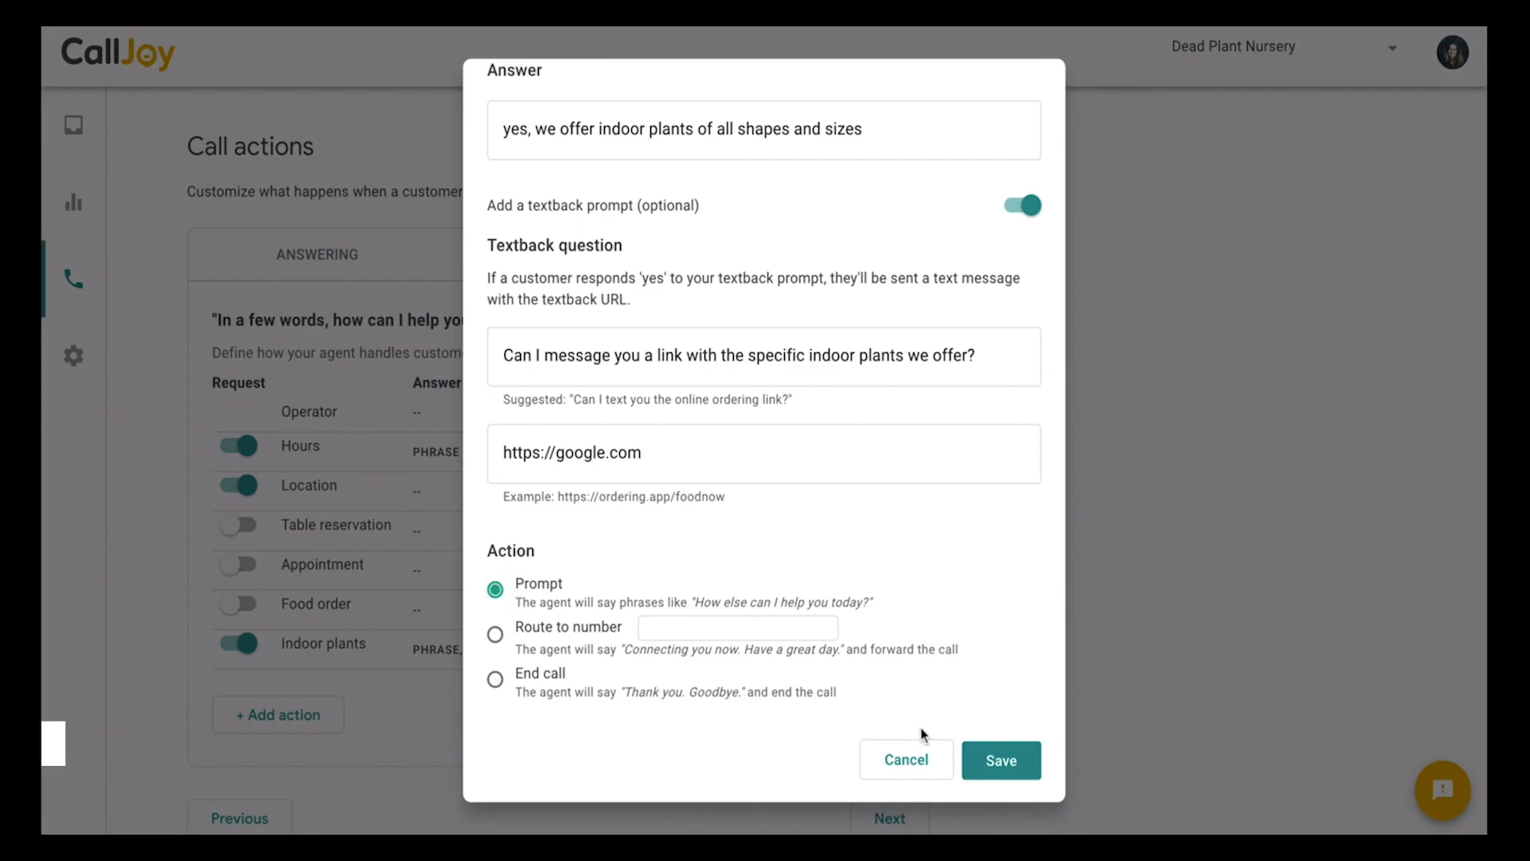
pyautogui.click(1000, 760)
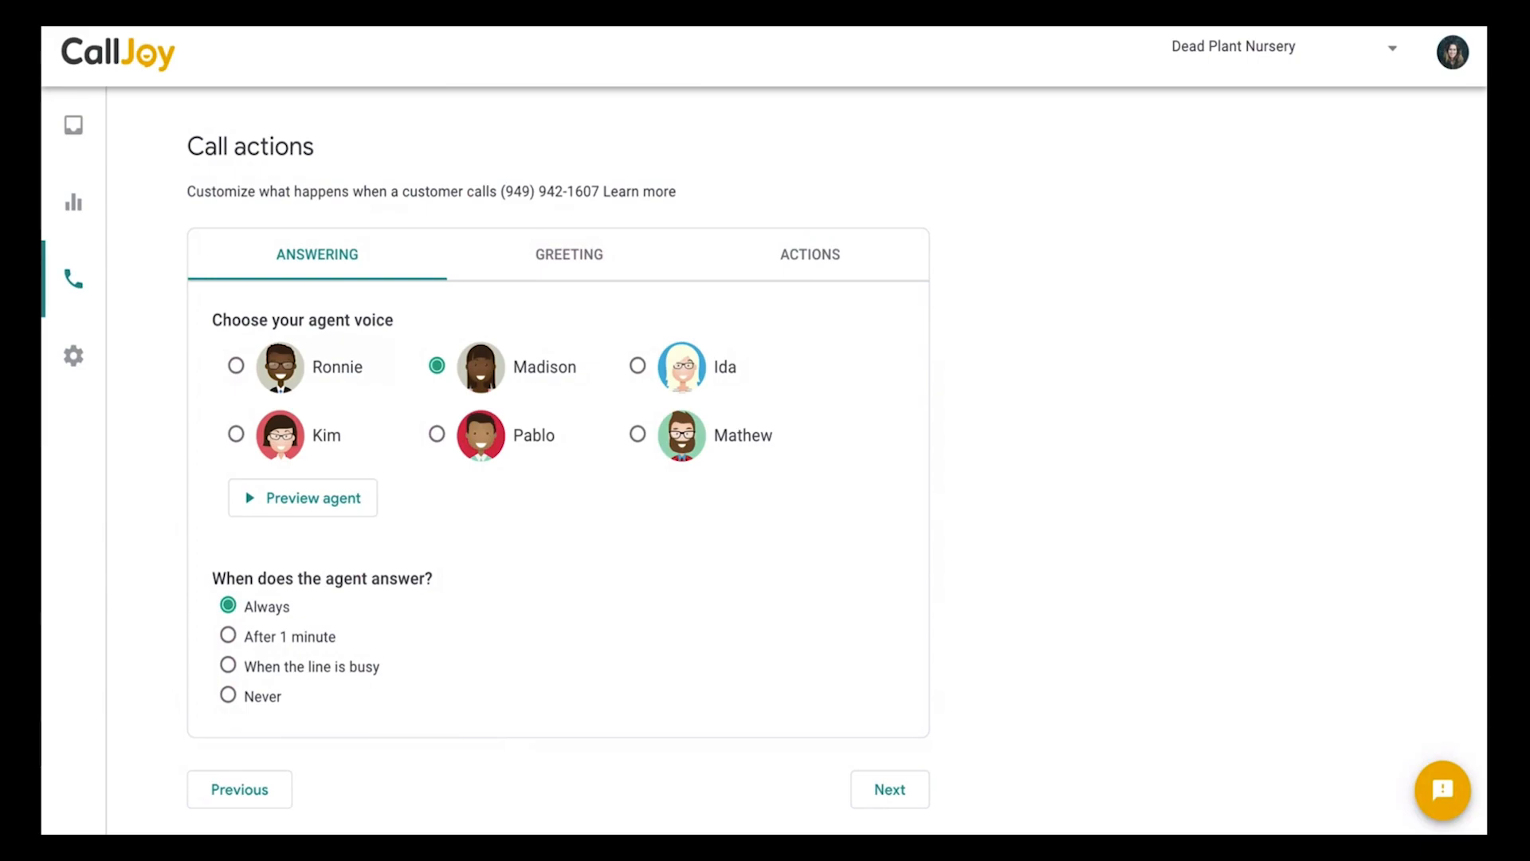
pyautogui.moveTo(943, 436)
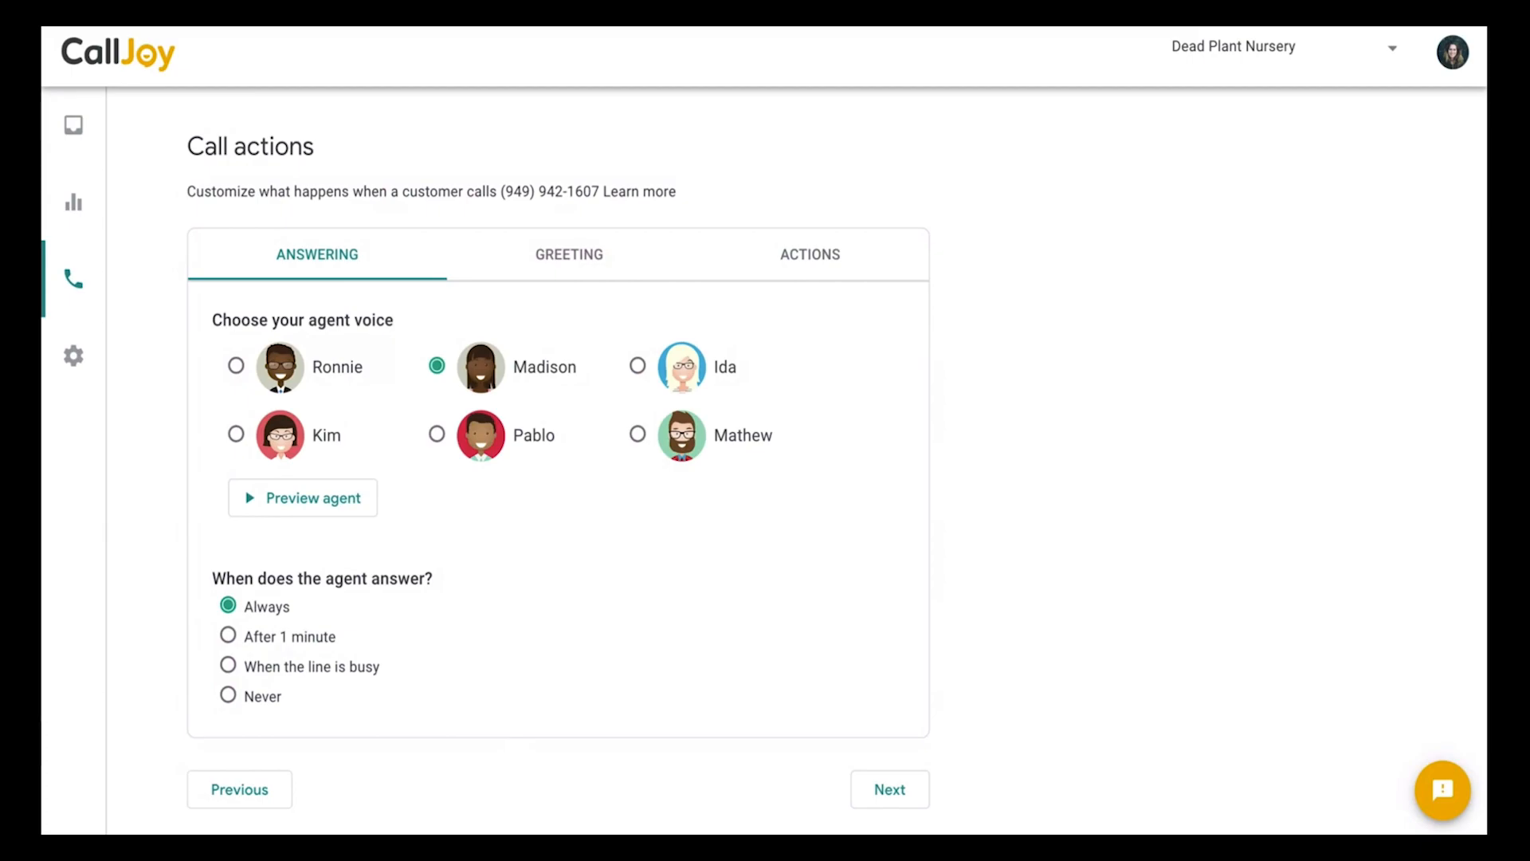
pyautogui.moveTo(163, 275)
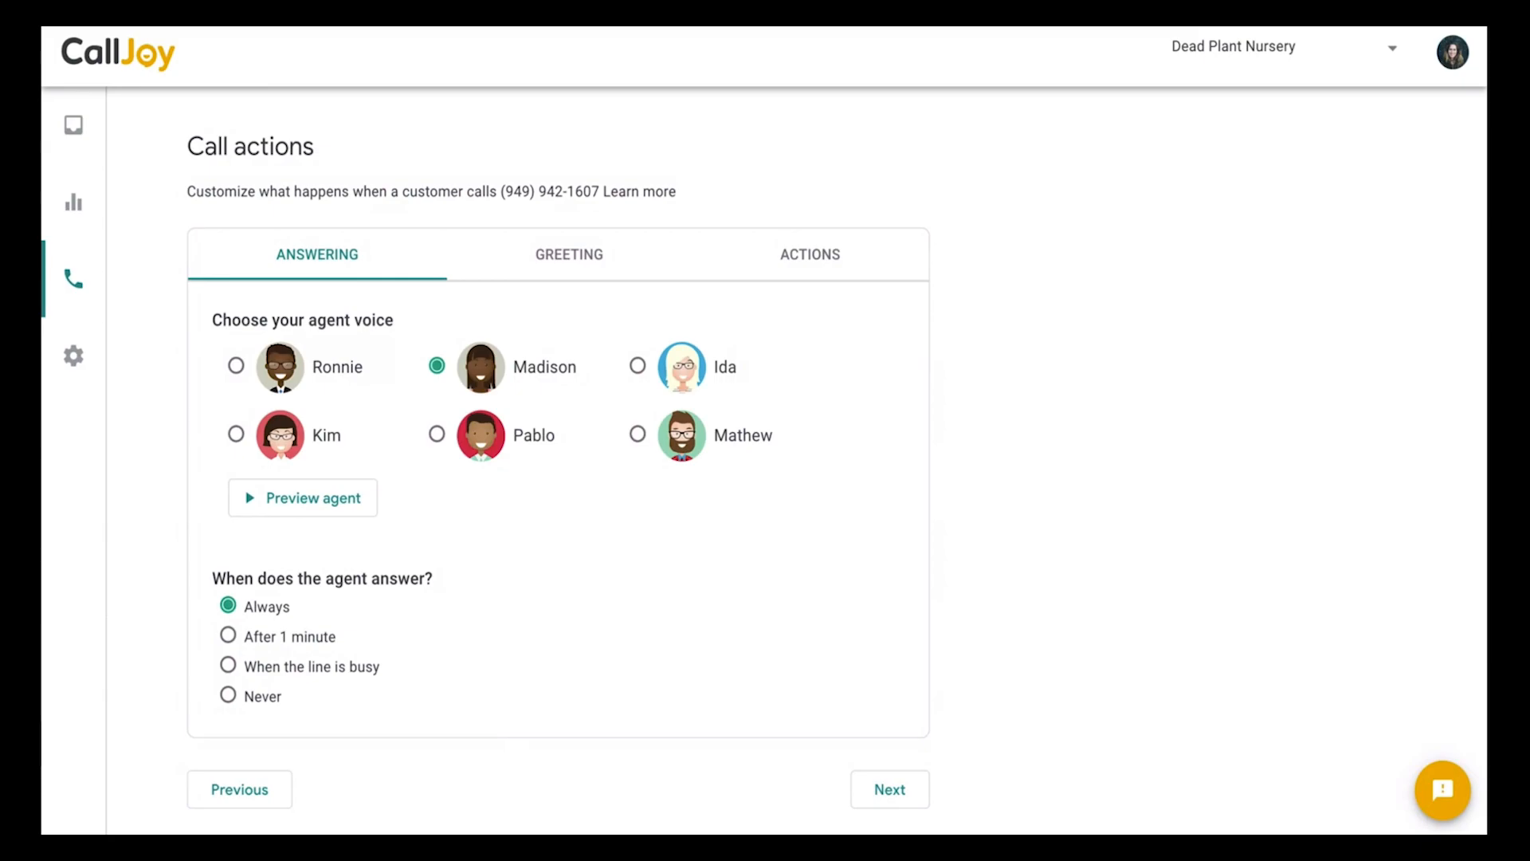
pyautogui.moveTo(138, 272)
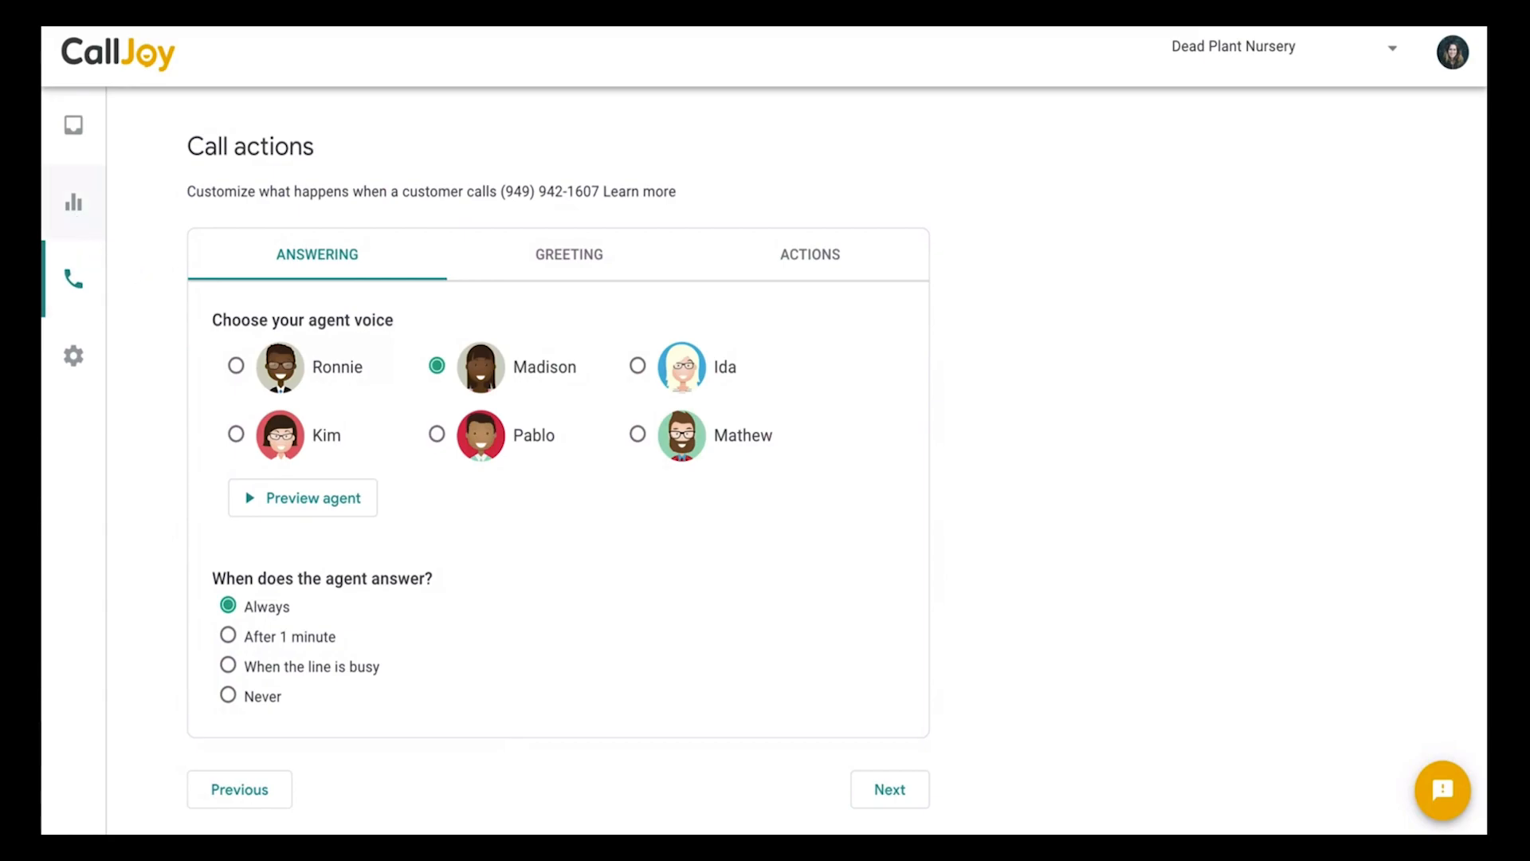
pyautogui.moveTo(97, 217)
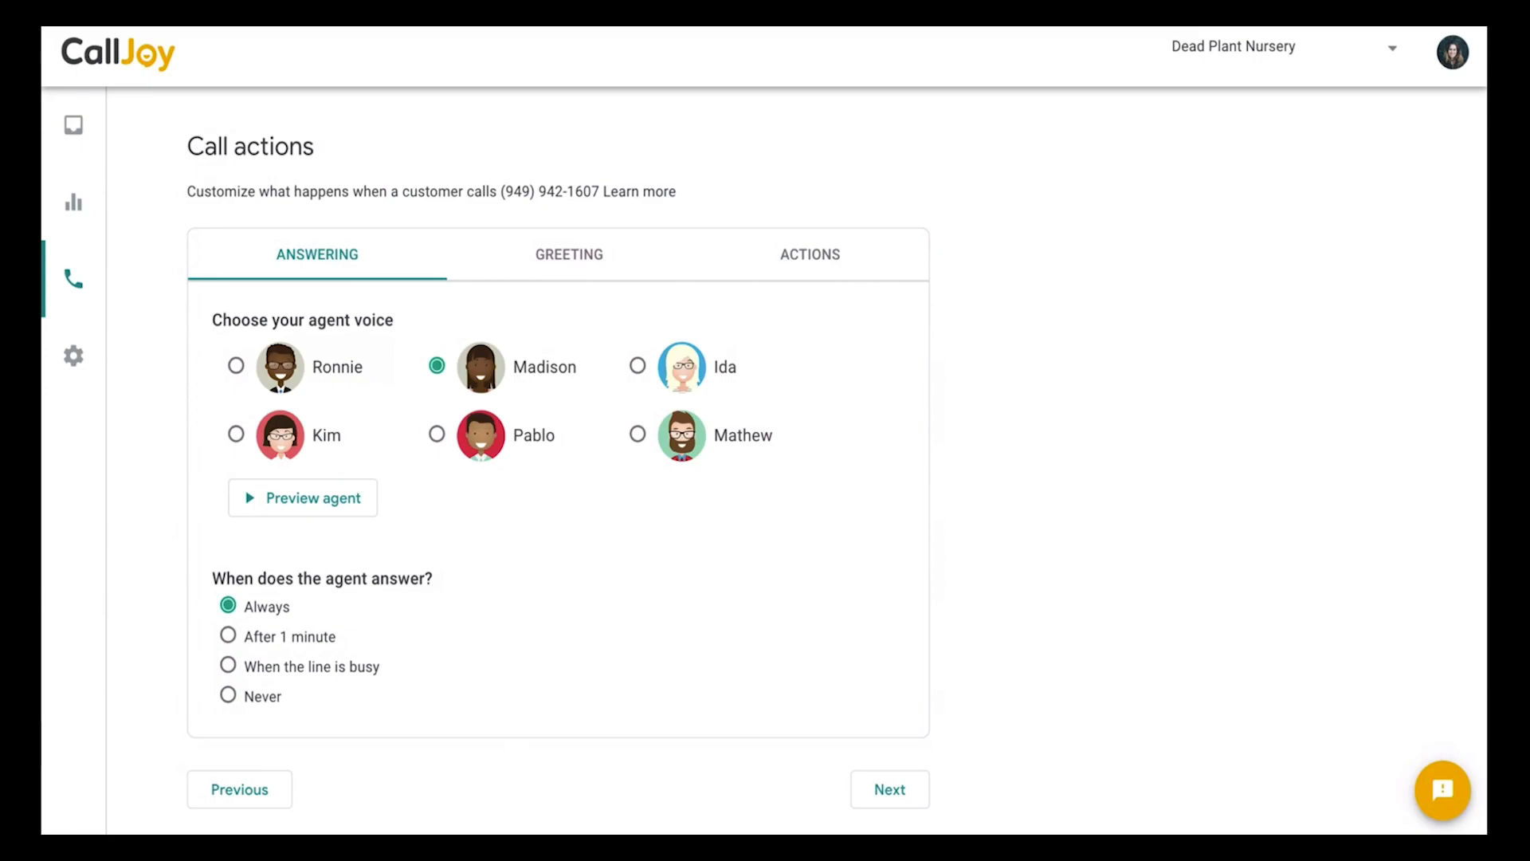
pyautogui.moveTo(342, 171)
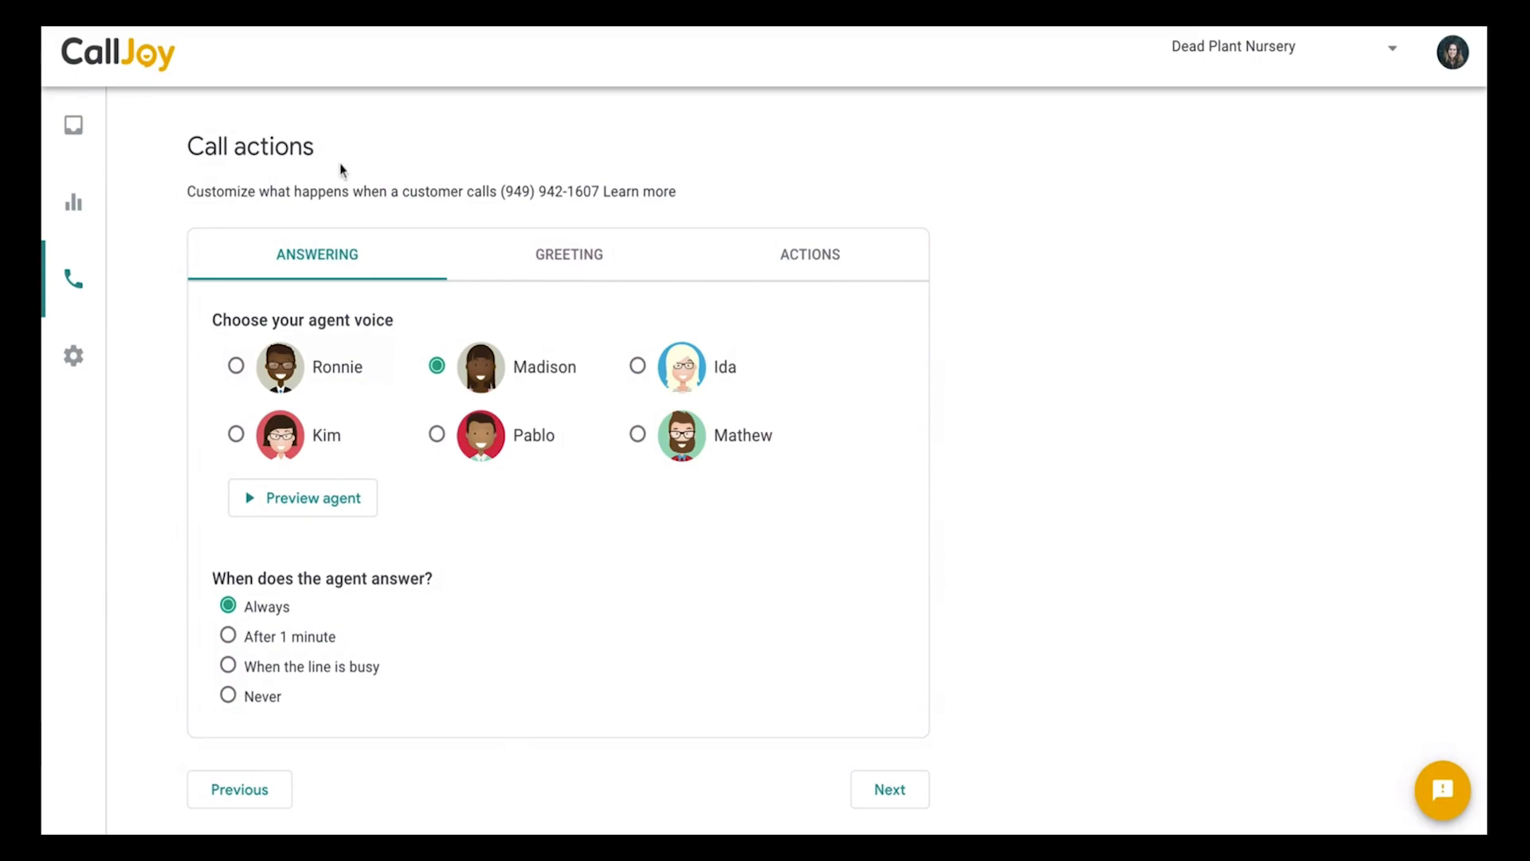